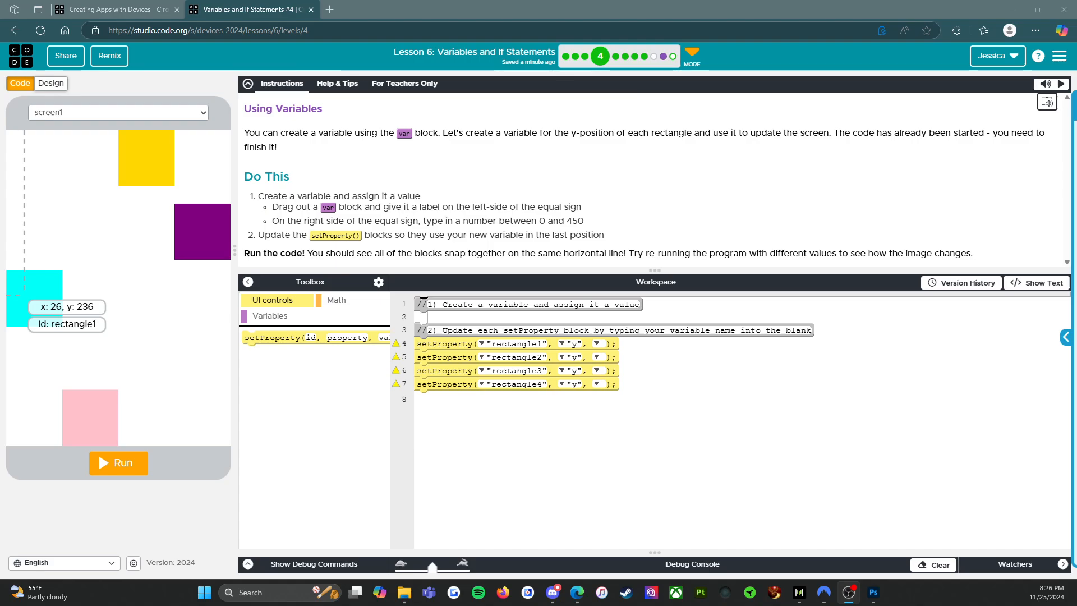
mouse_move(306, 143)
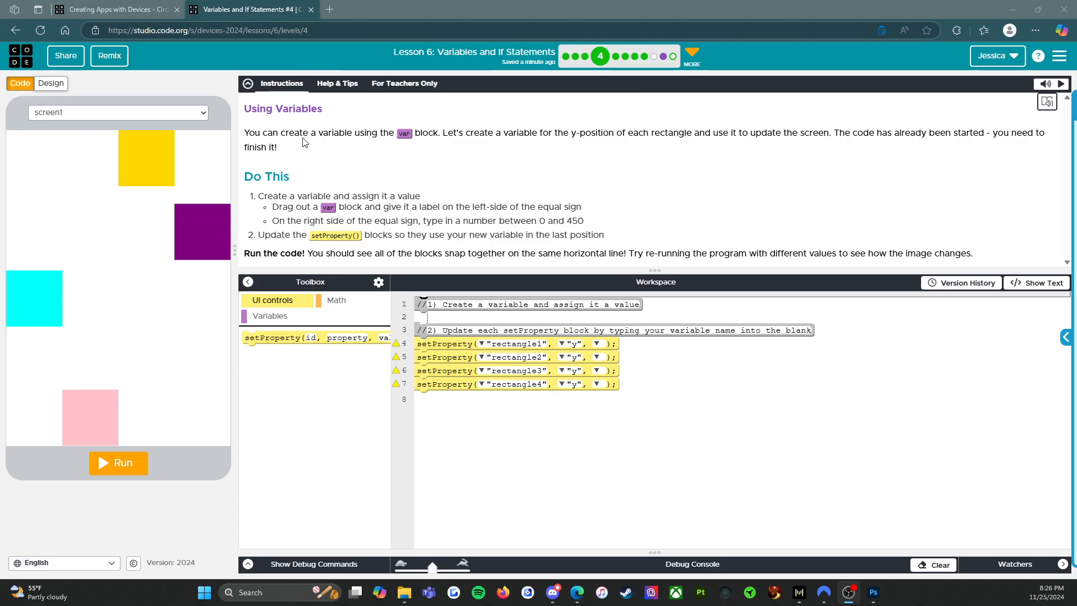
mouse_move(415, 144)
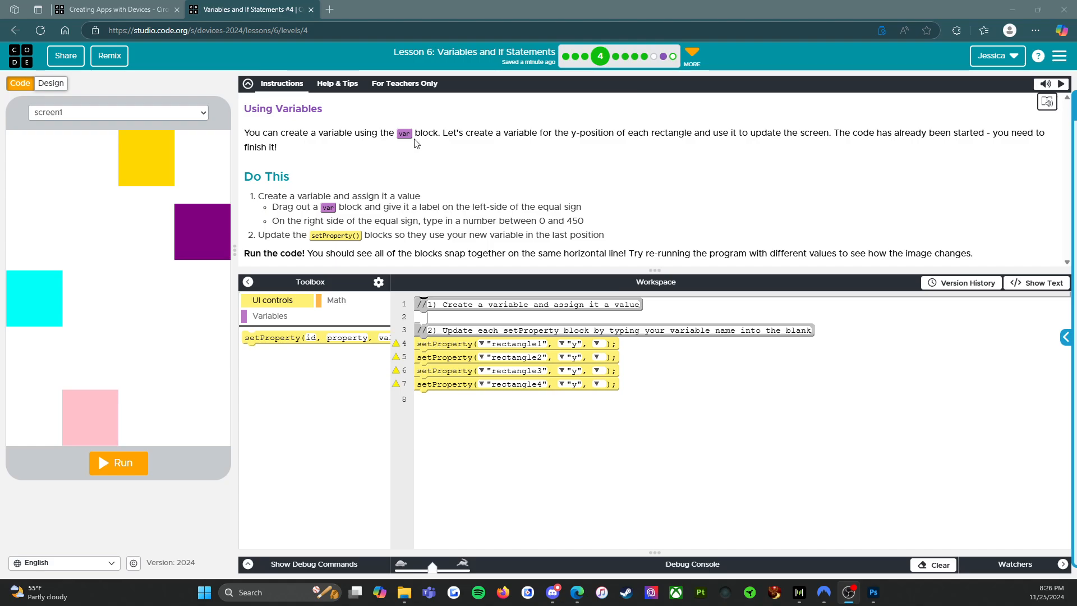
mouse_move(589, 140)
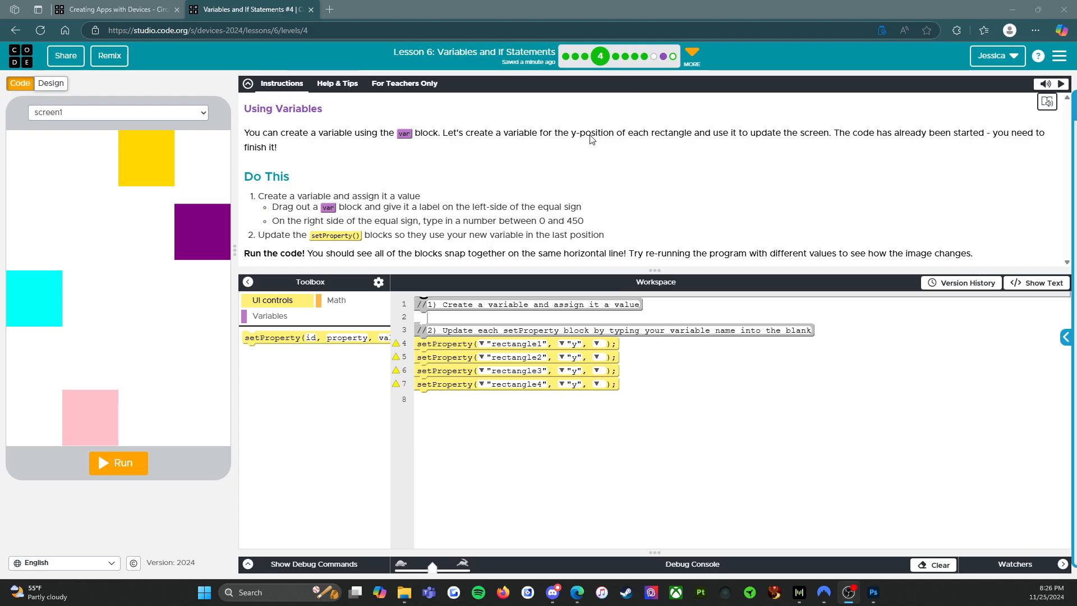
mouse_move(772, 145)
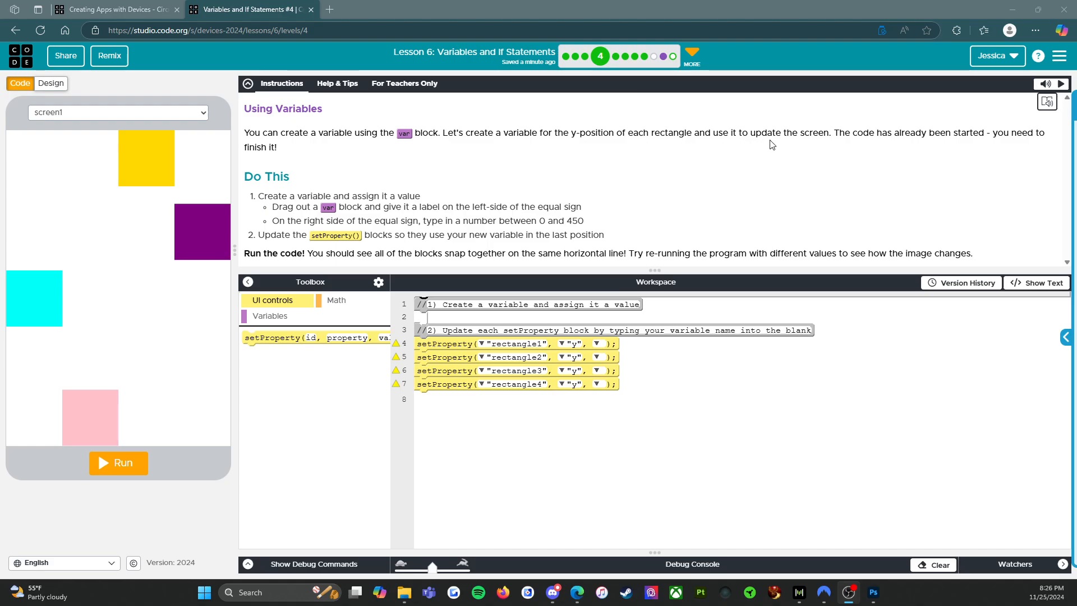
mouse_move(901, 139)
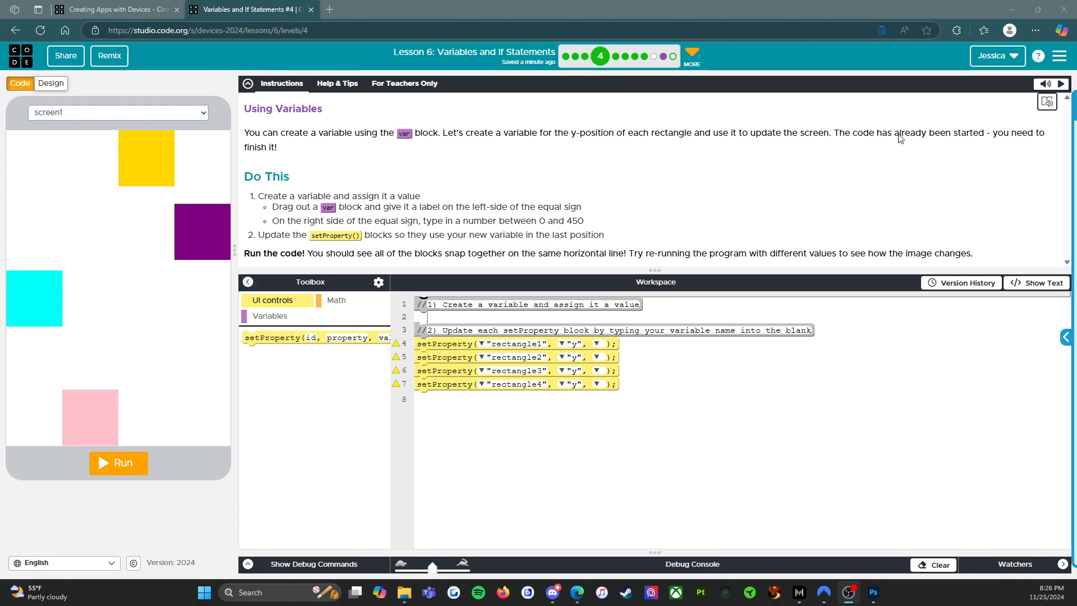
mouse_move(453, 180)
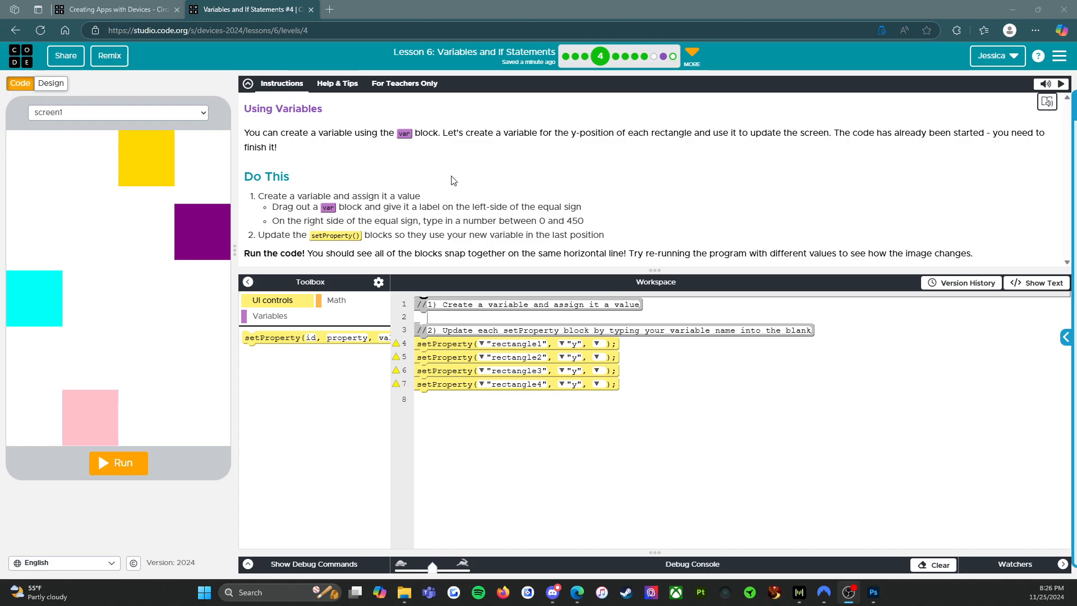
mouse_move(302, 213)
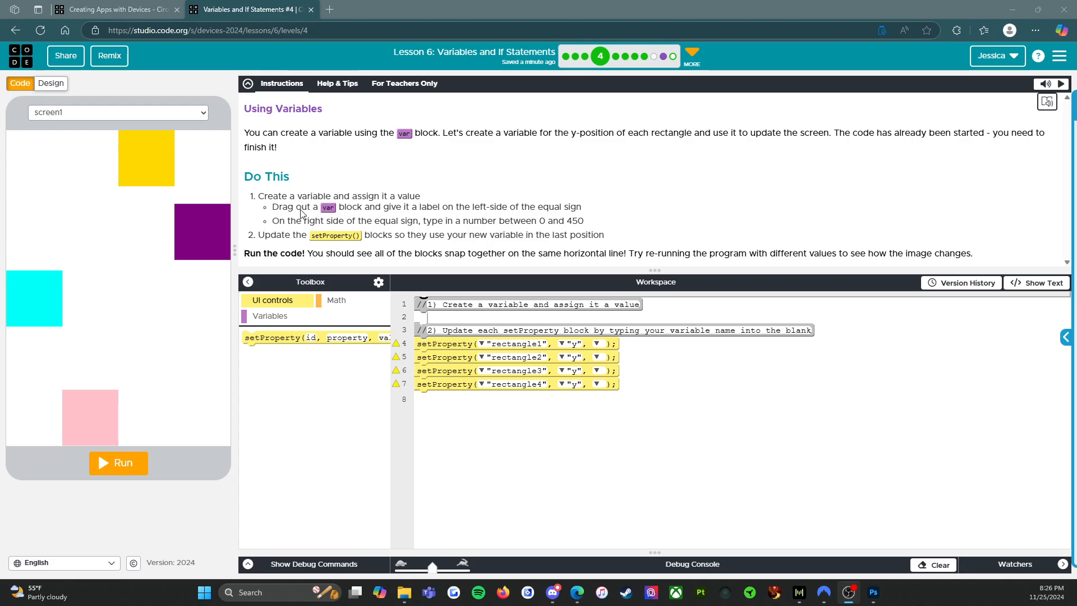
mouse_move(324, 217)
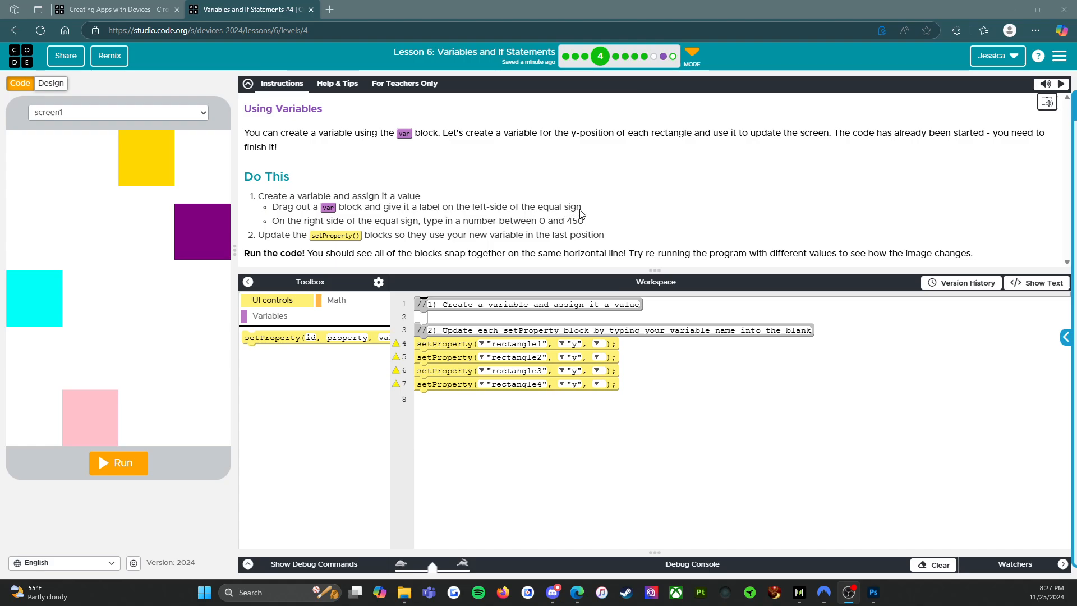
mouse_move(423, 229)
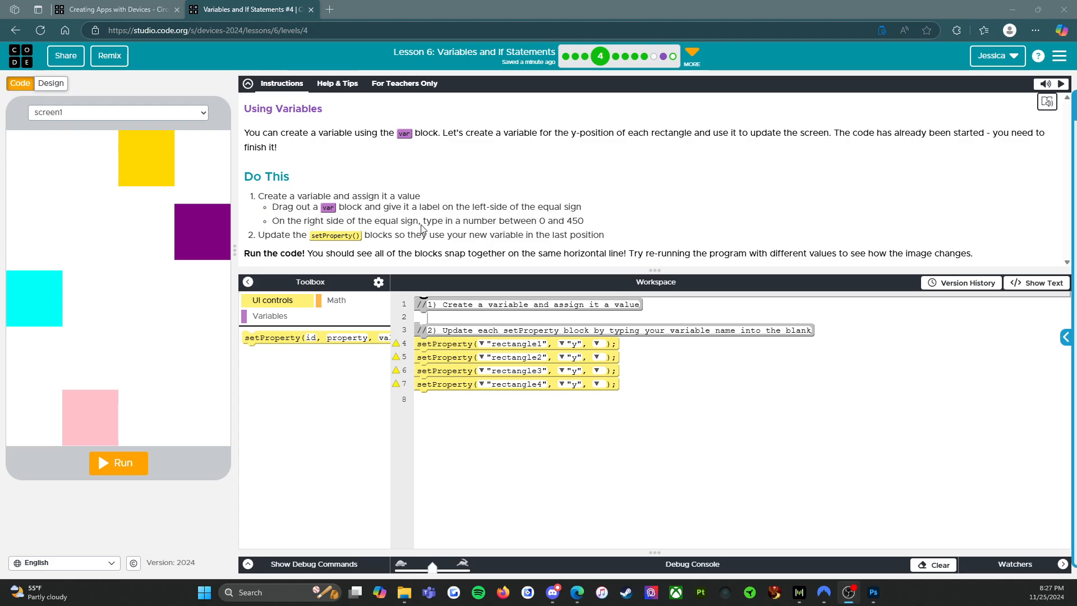
mouse_move(560, 229)
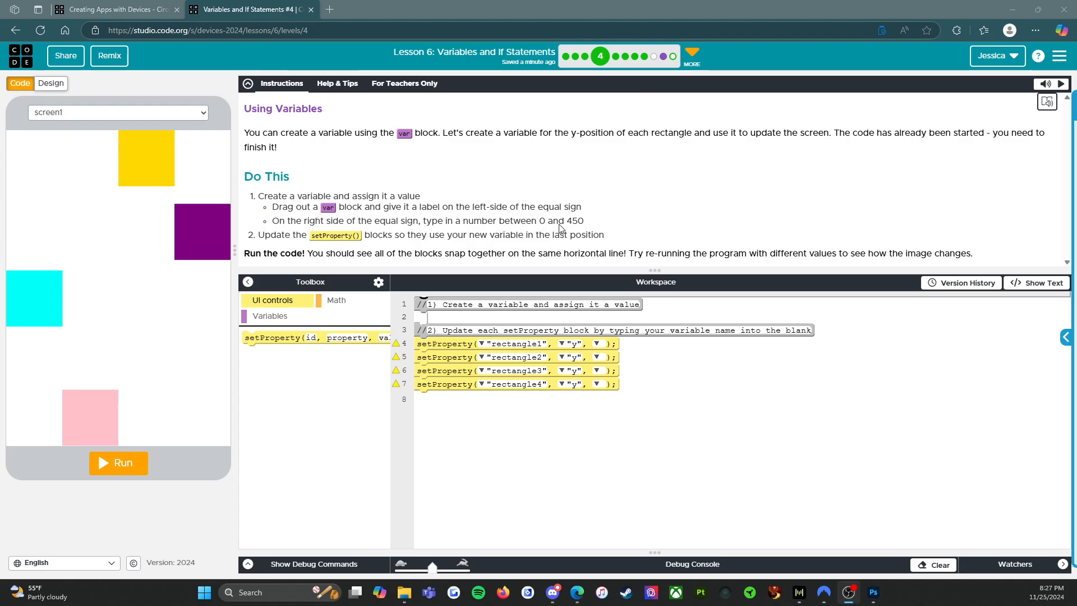
mouse_move(335, 234)
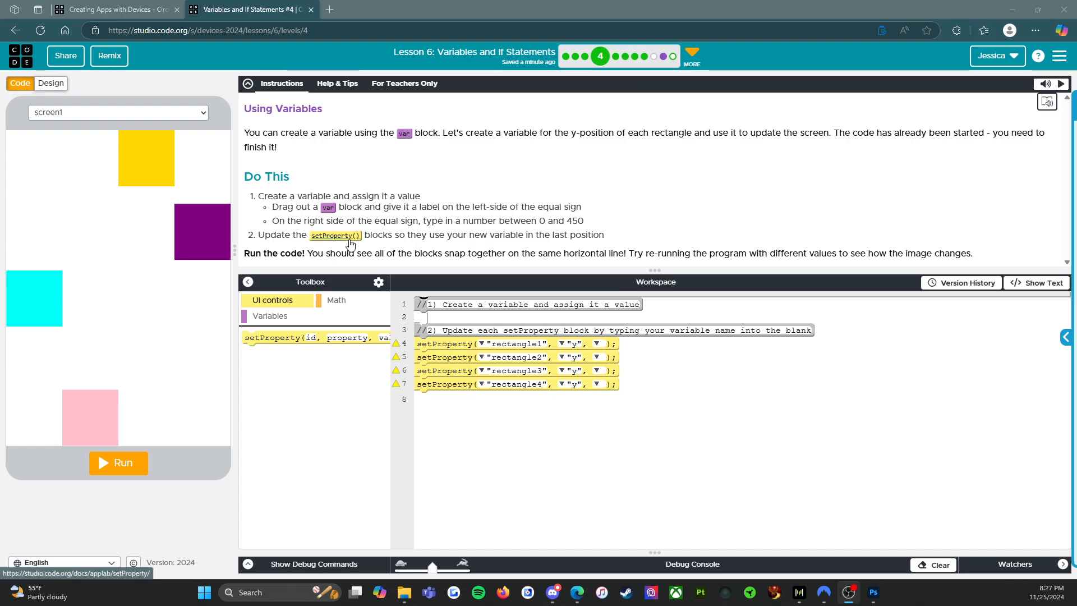
mouse_move(467, 242)
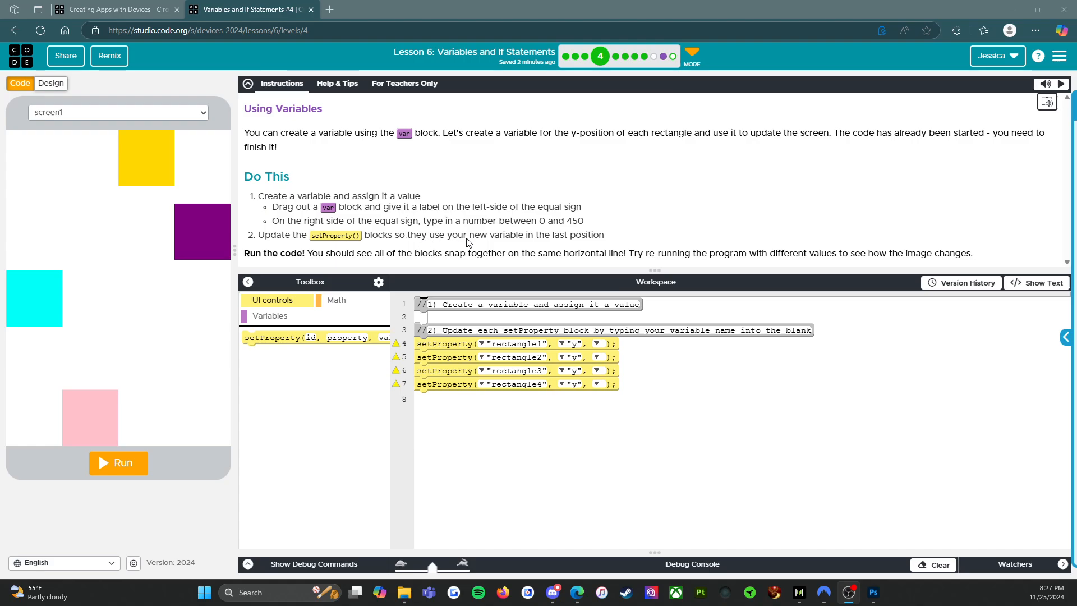
mouse_move(402, 240)
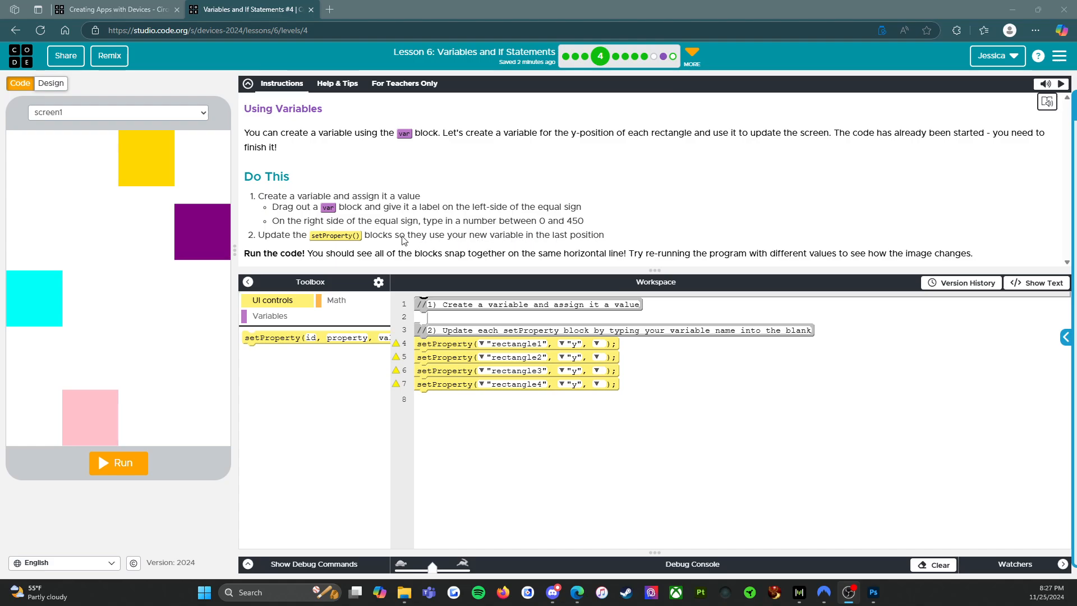
mouse_move(375, 259)
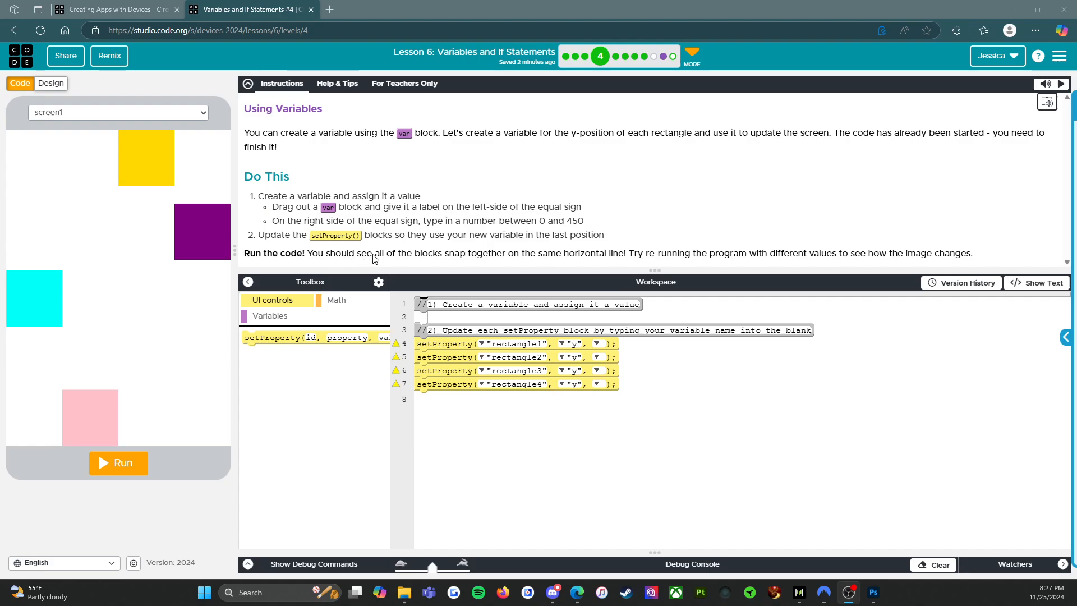
mouse_move(457, 263)
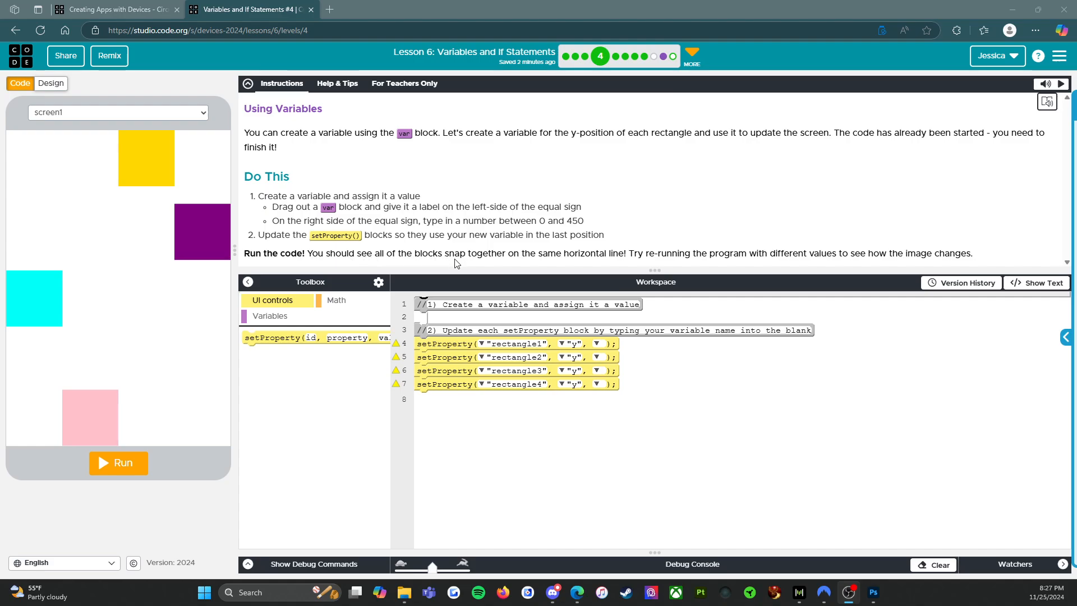
mouse_move(625, 258)
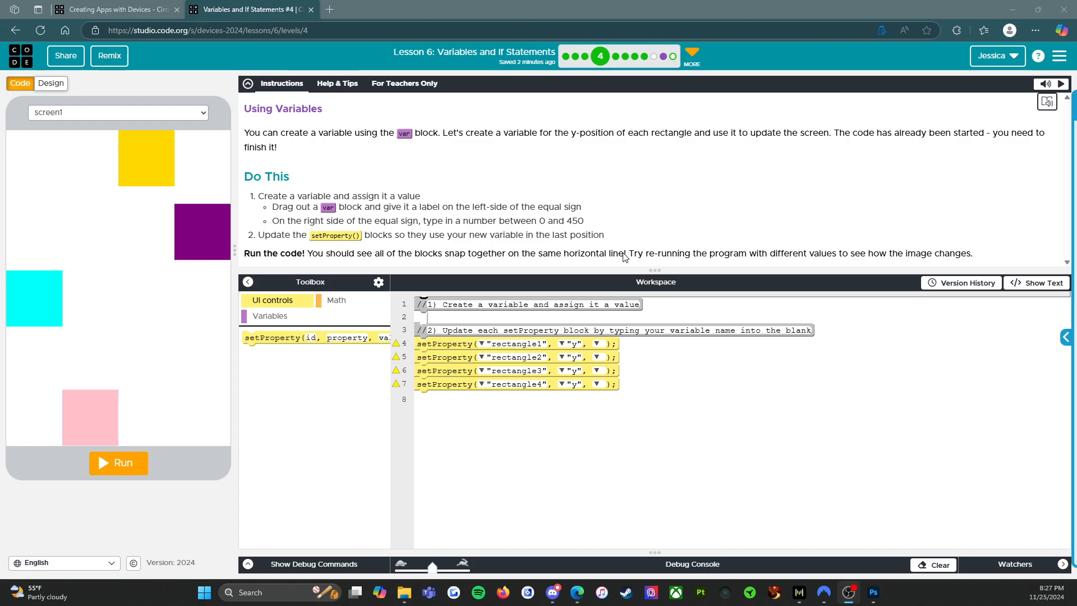
mouse_move(806, 266)
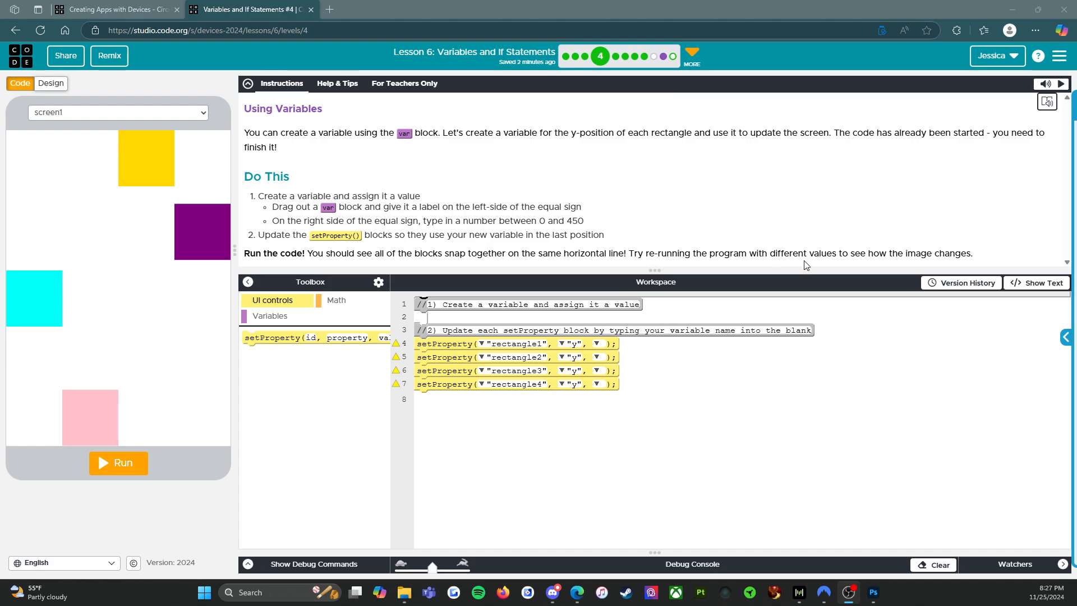
mouse_move(915, 243)
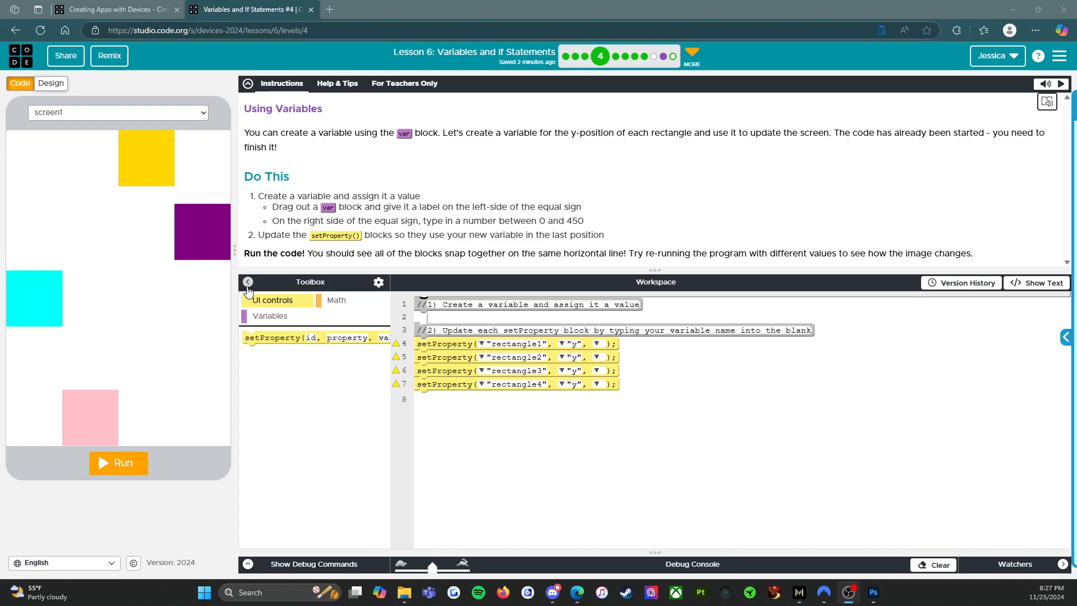
Step: From the Variables blocks, declare var yPosition = 200 on line 2 under the first comment
click(247, 282)
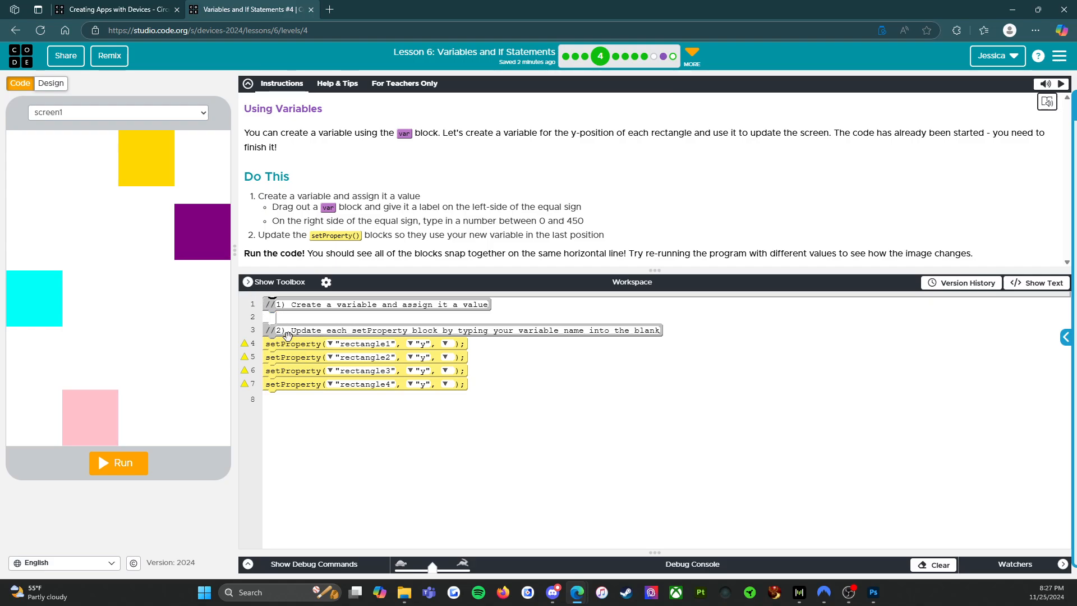
mouse_move(224, 296)
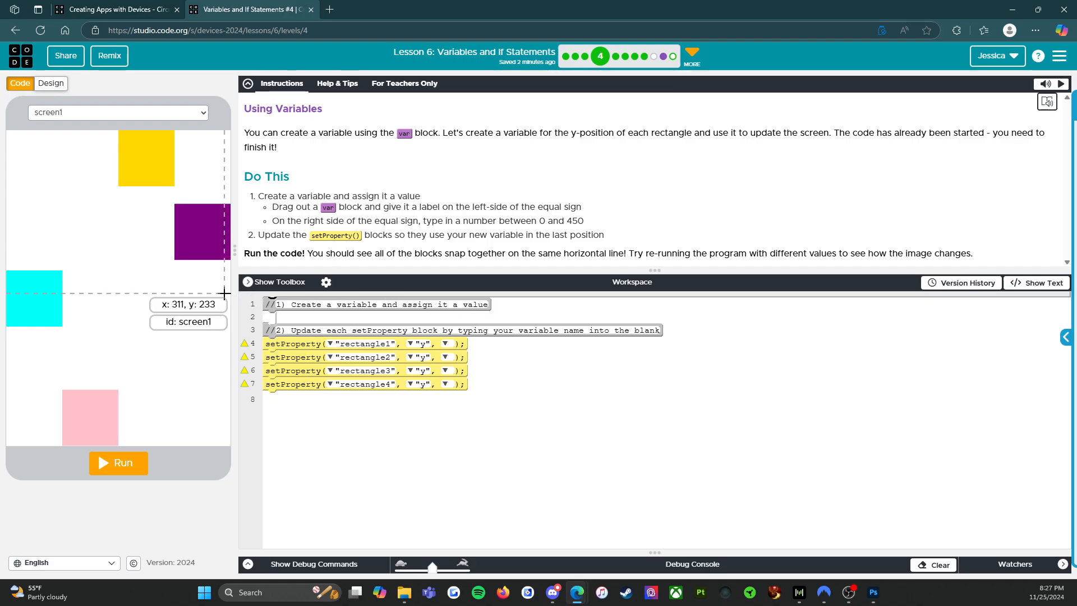
click(274, 282)
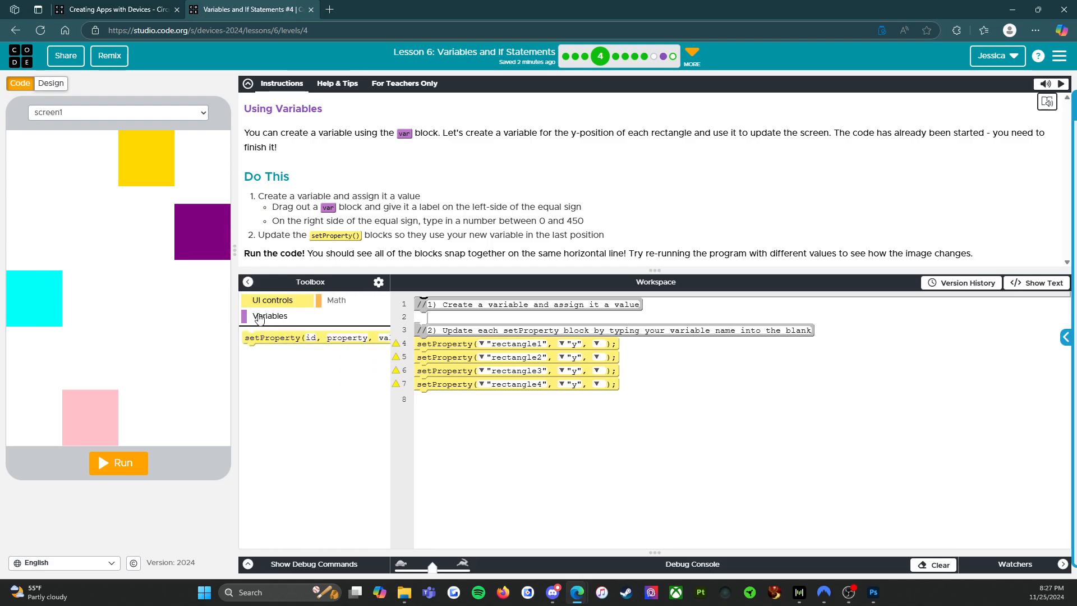
click(269, 315)
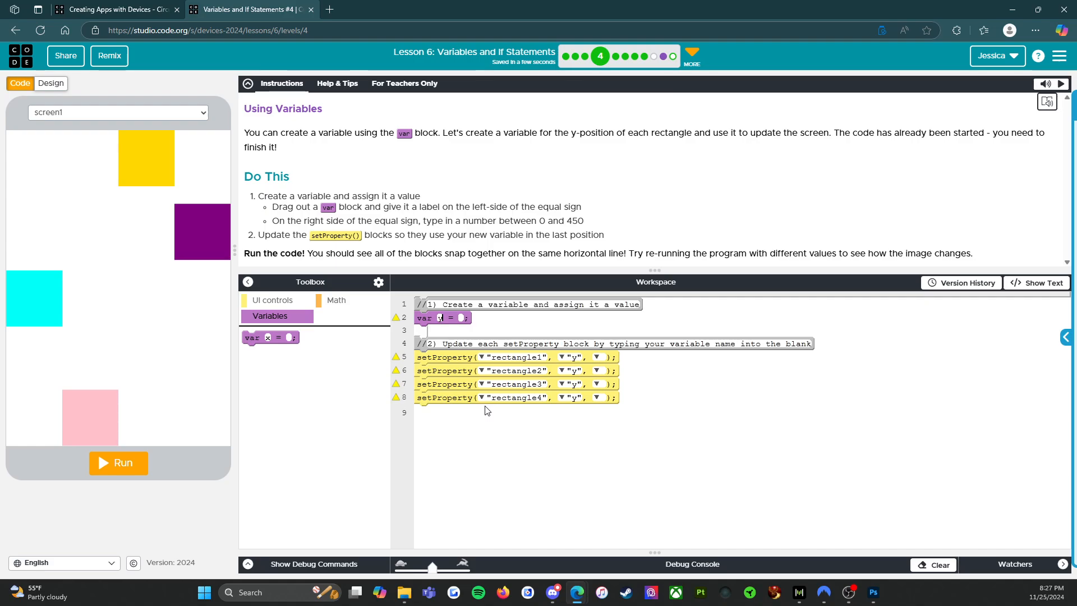
text(yPosition)
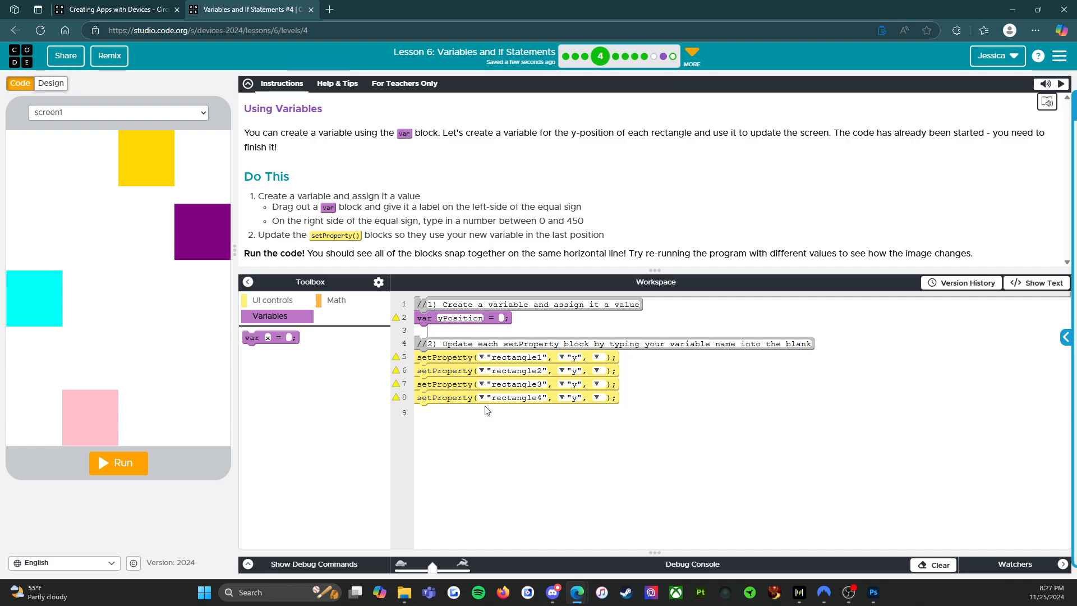
text(200)
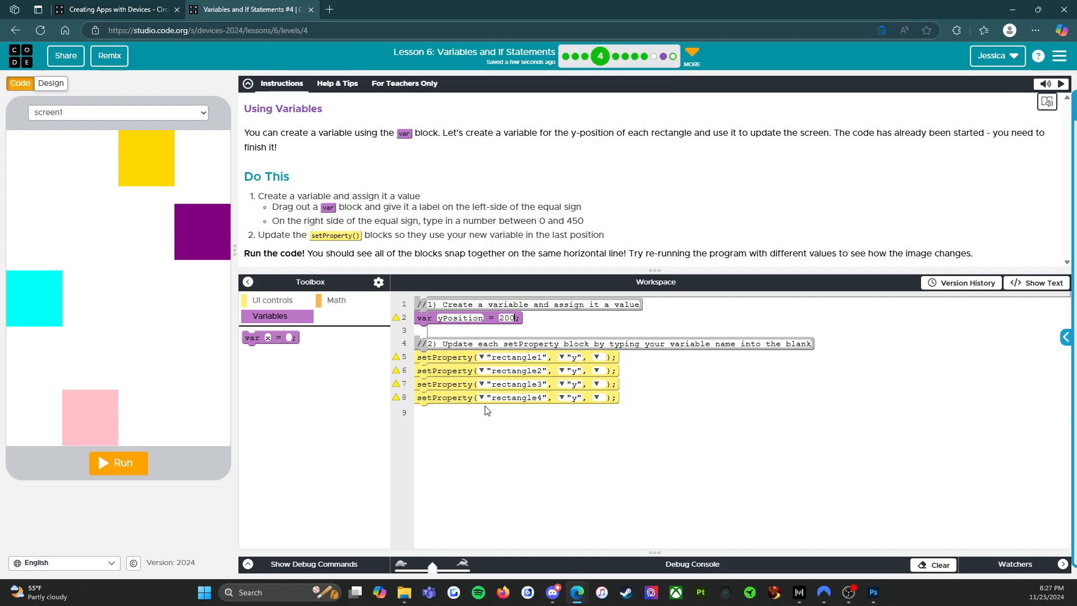
mouse_move(518, 550)
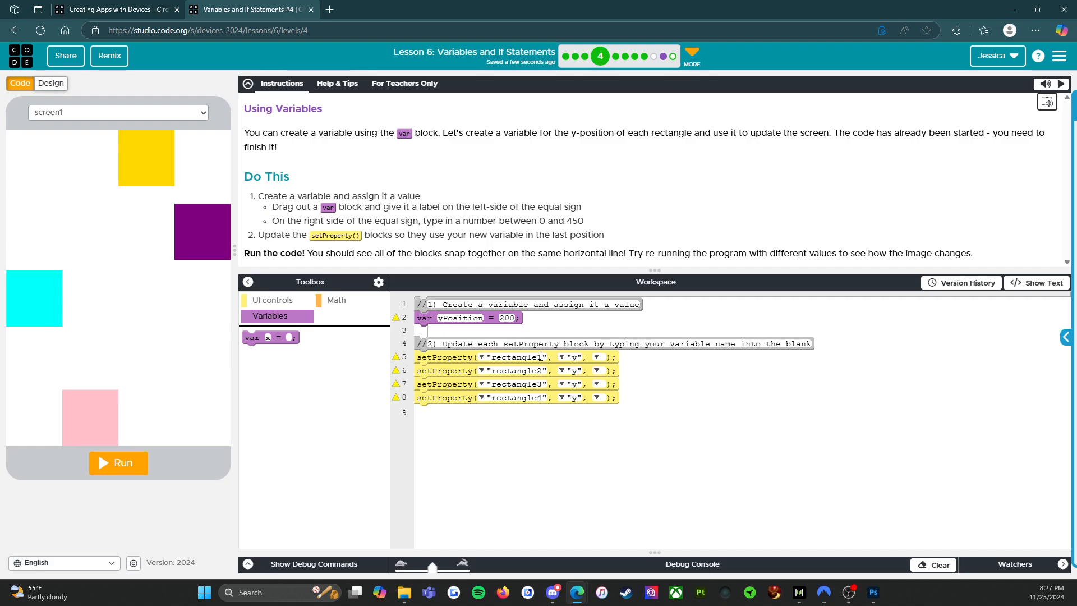
mouse_move(473, 361)
text(yPosition)
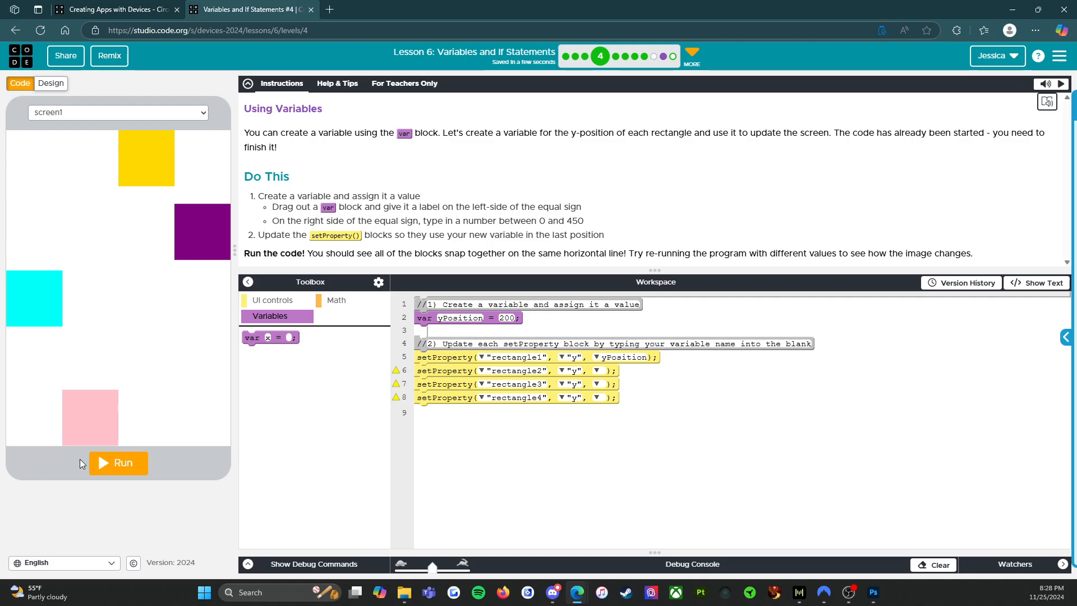
Step: Run the program and hit the empty-parameter error on line 6
click(118, 462)
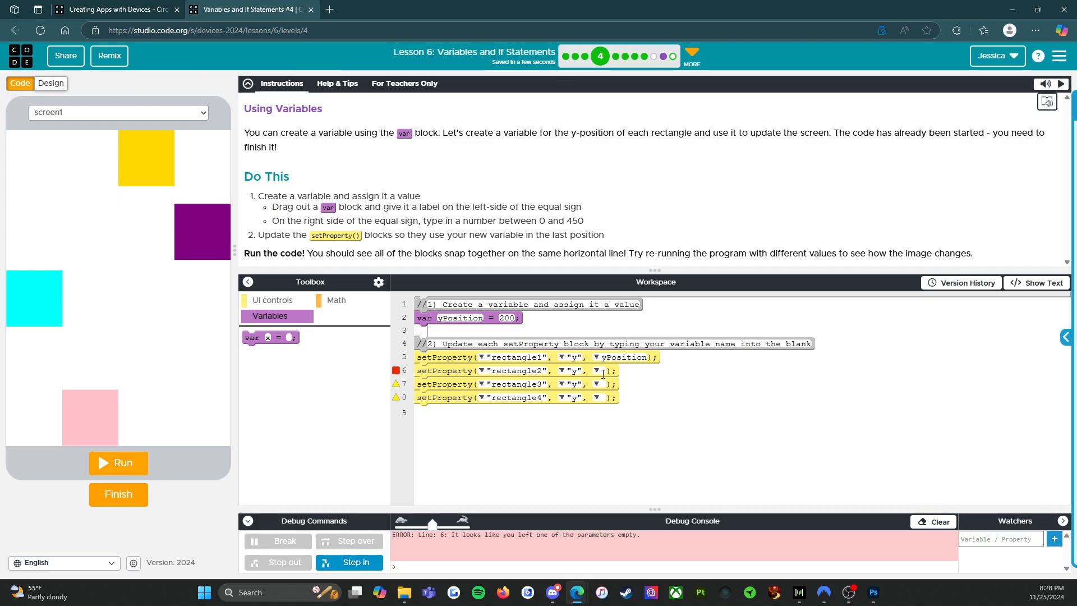
Step: Fill yPosition into the remaining three rectangles' setProperty y parameters
text(yPosition)
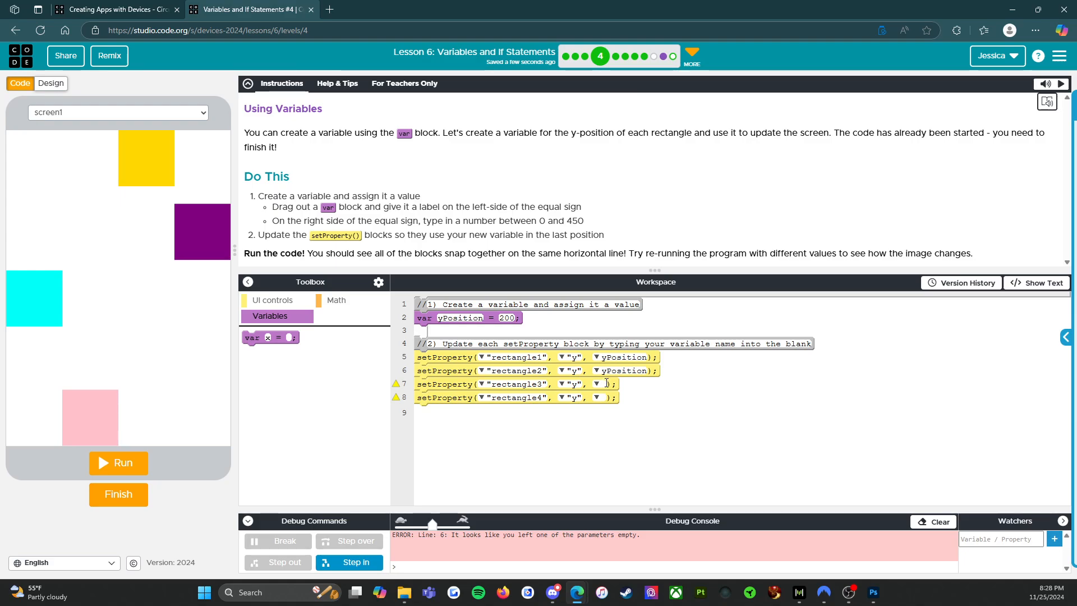
text(yPosition)
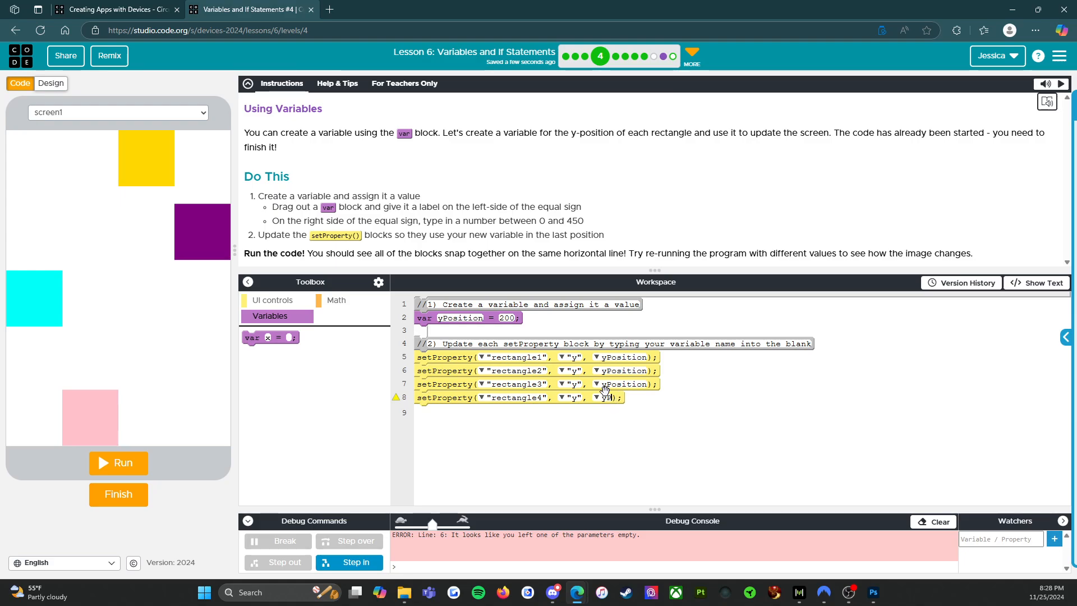
text(yPosition)
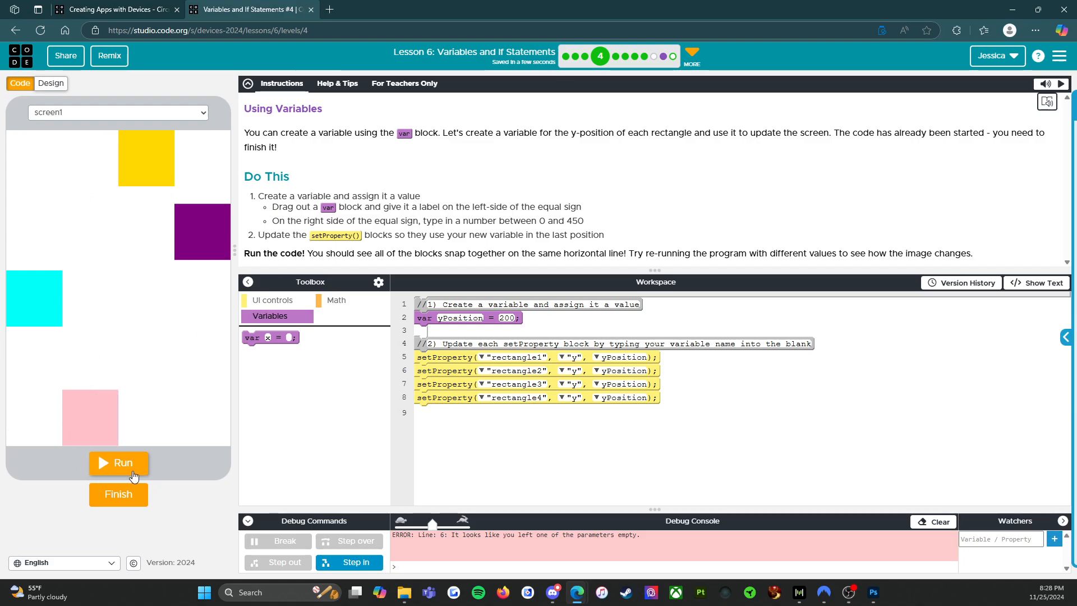
Step: Run the program so all four rectangles line up at y 200, then show the Math blocks
click(117, 462)
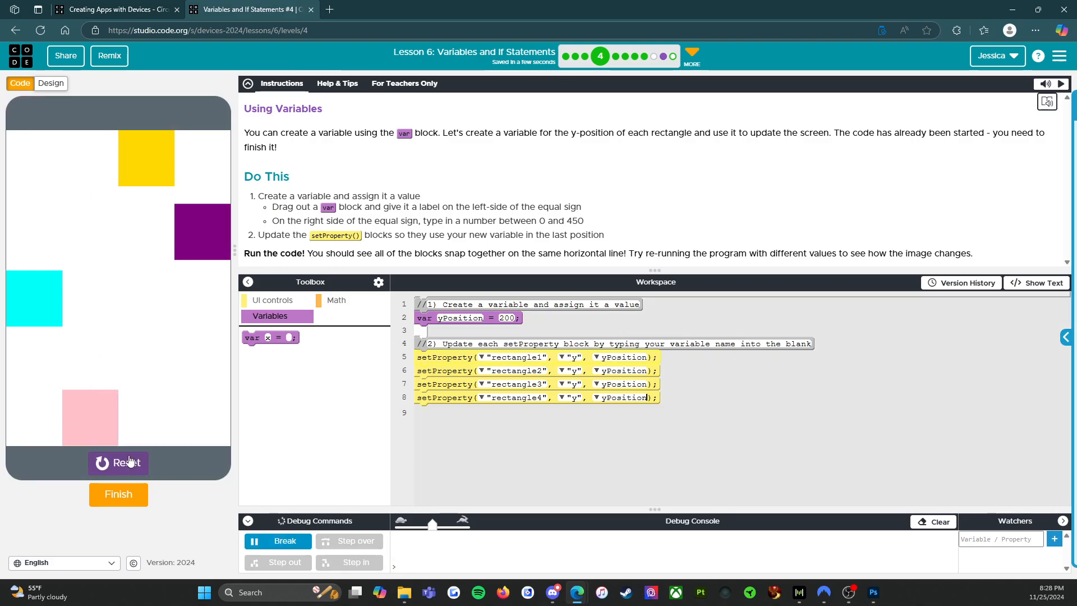
click(118, 462)
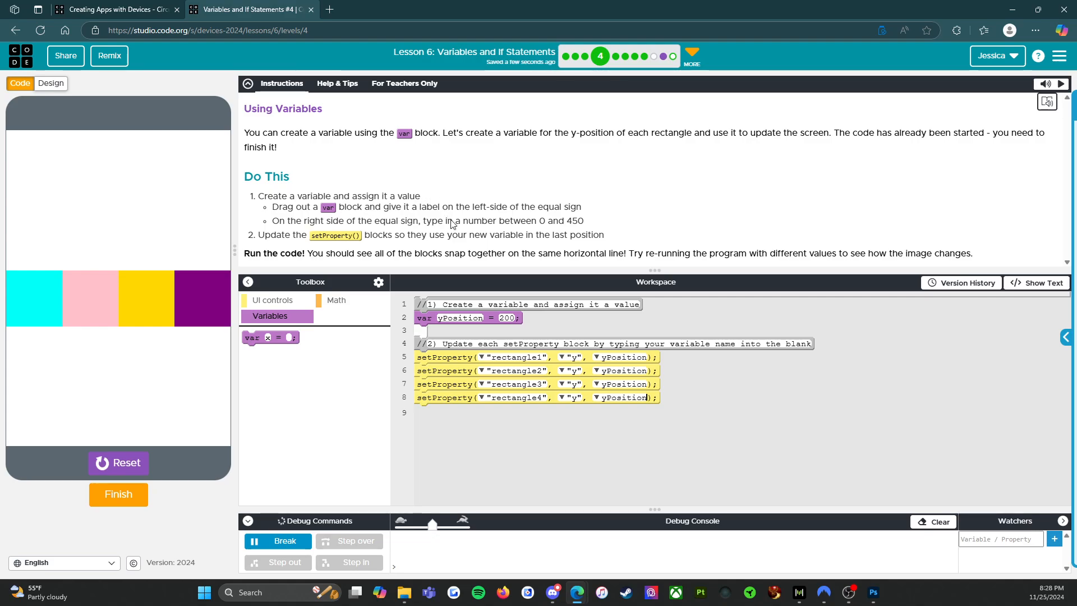
mouse_move(584, 259)
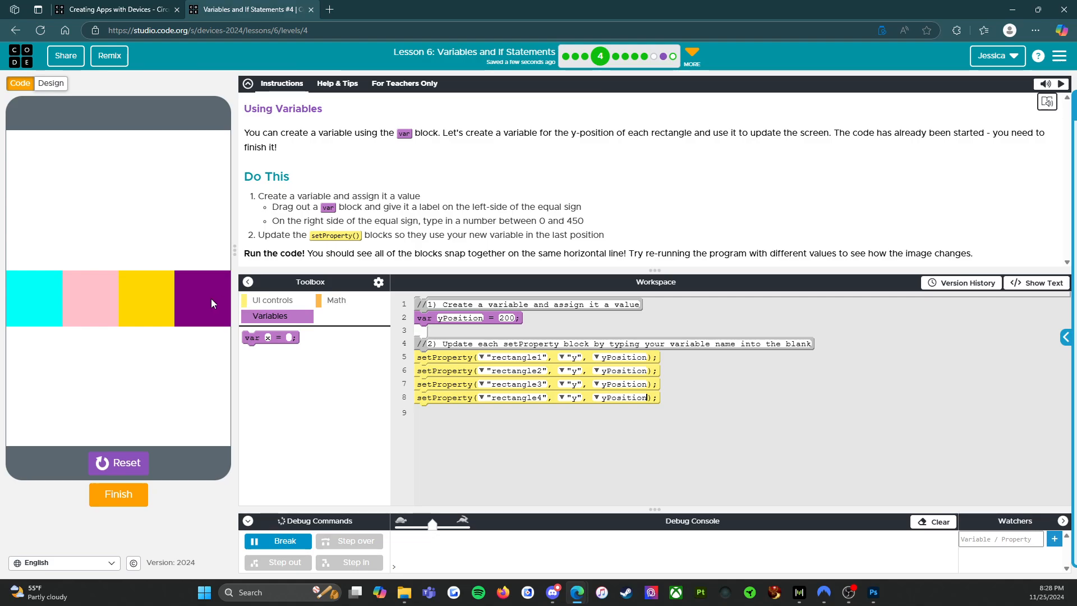
mouse_move(314, 327)
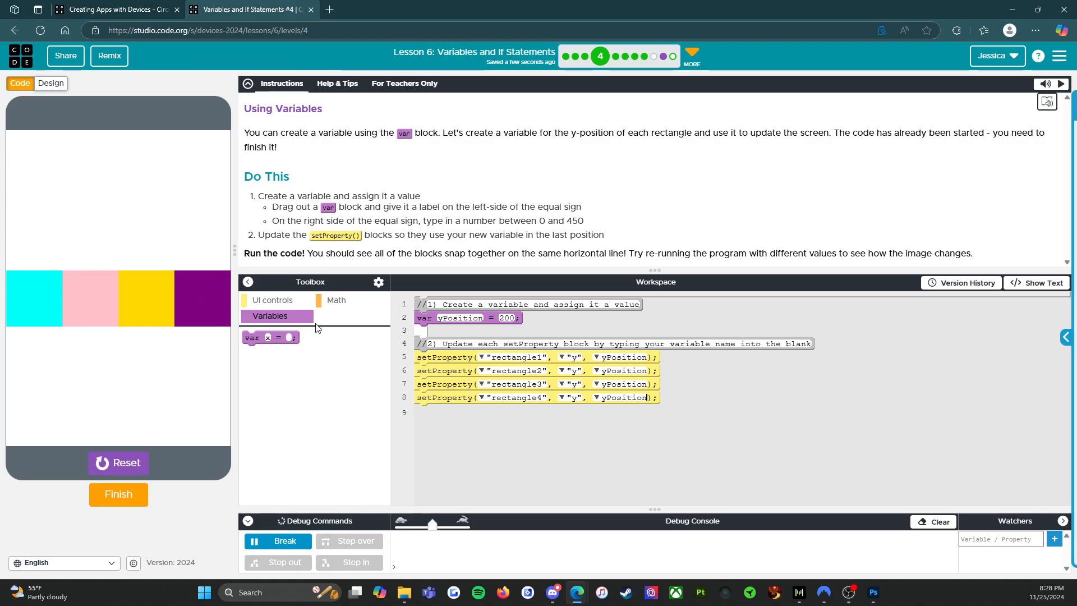
click(336, 301)
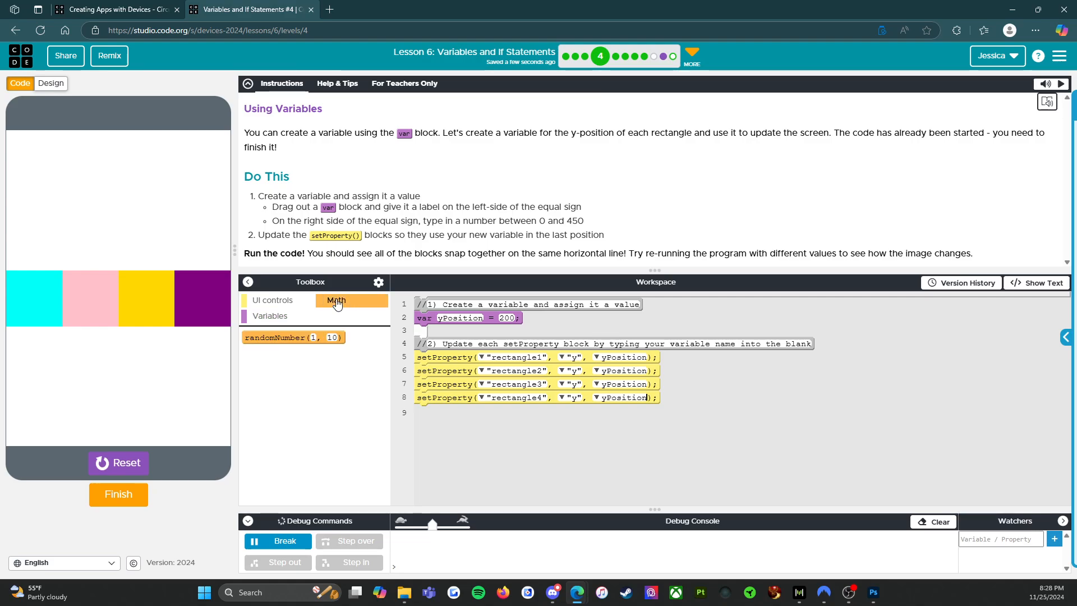
mouse_move(293, 338)
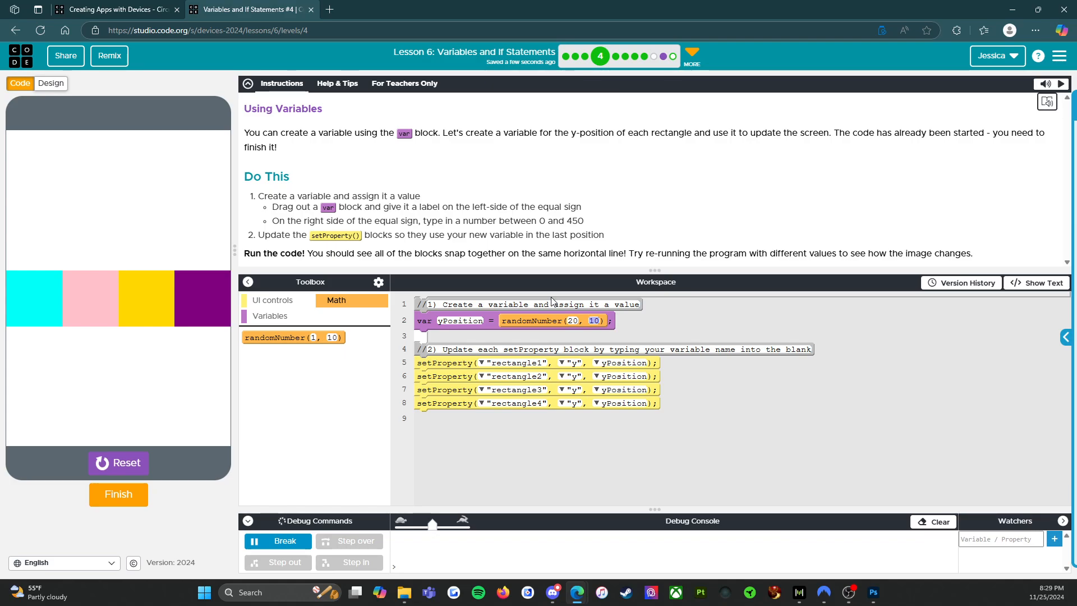
Step: Make yPosition randomNumber(20, 300) and rerun to see the row at a new height
text(300)
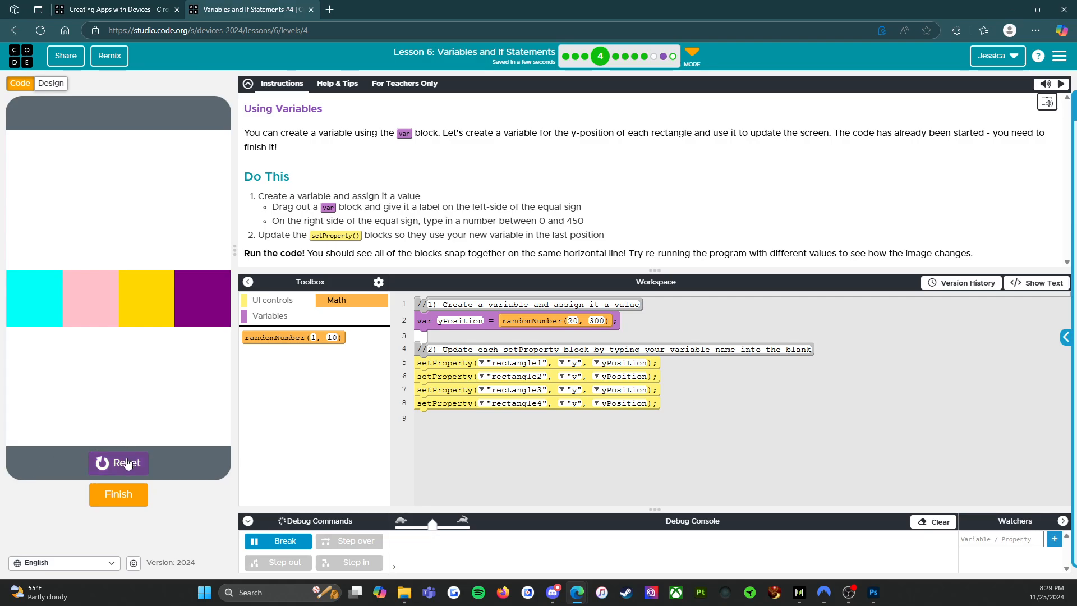
click(118, 462)
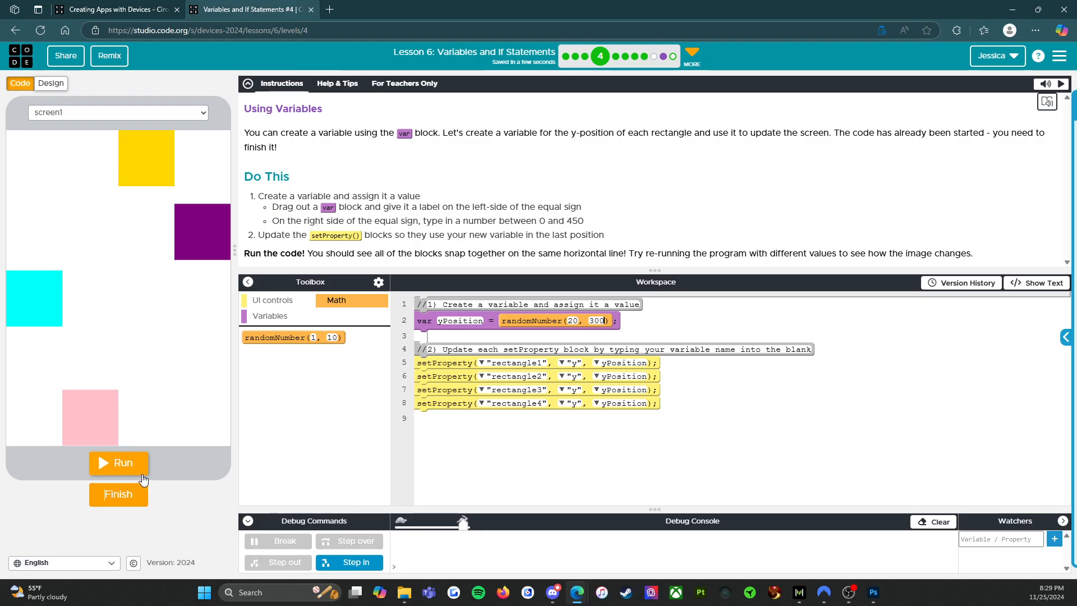
click(118, 462)
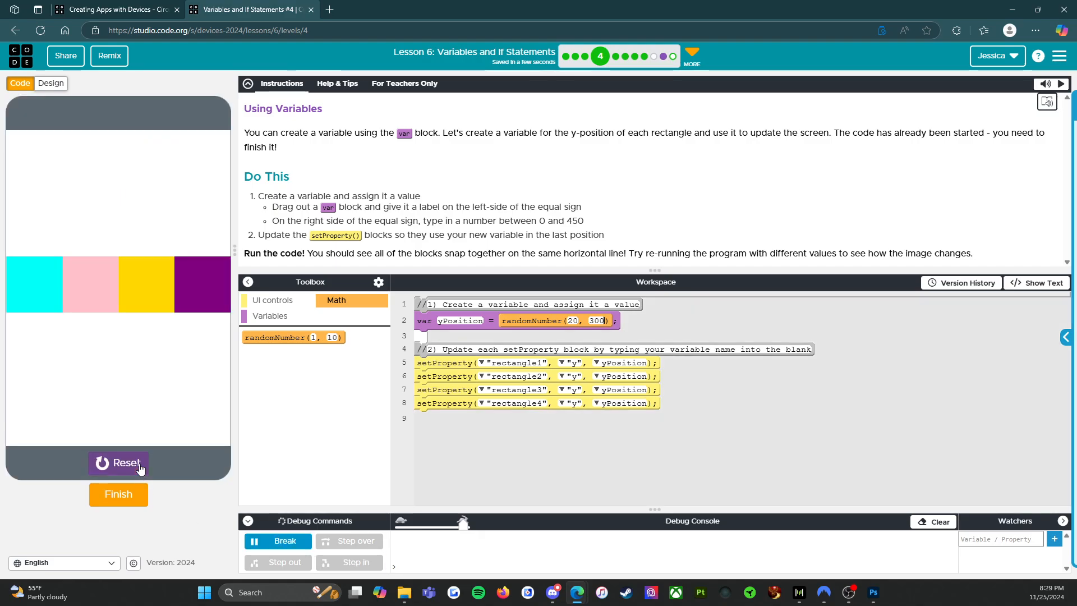
click(118, 462)
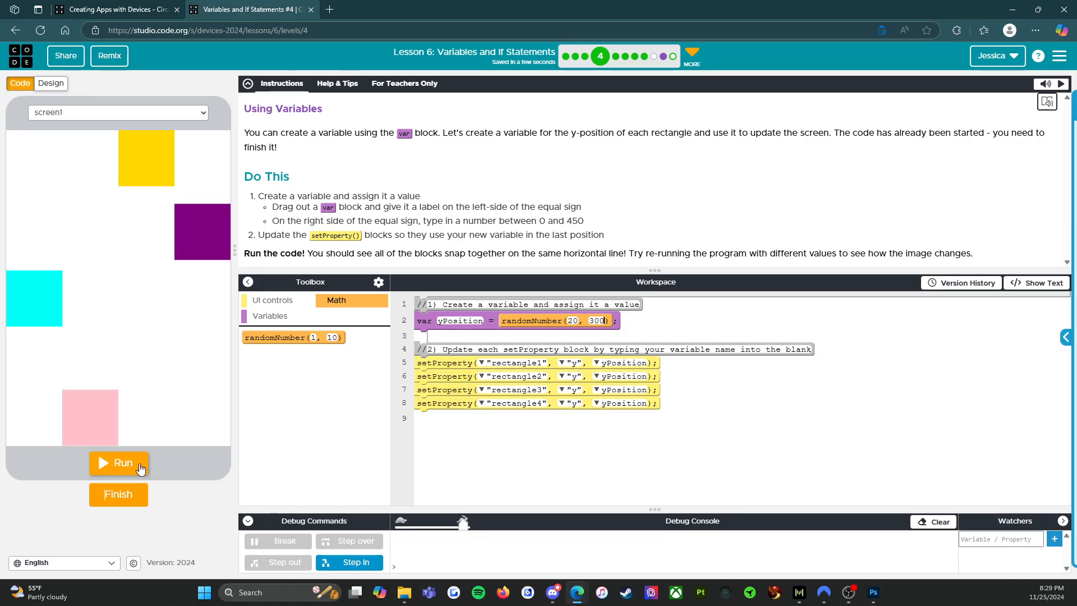
click(118, 462)
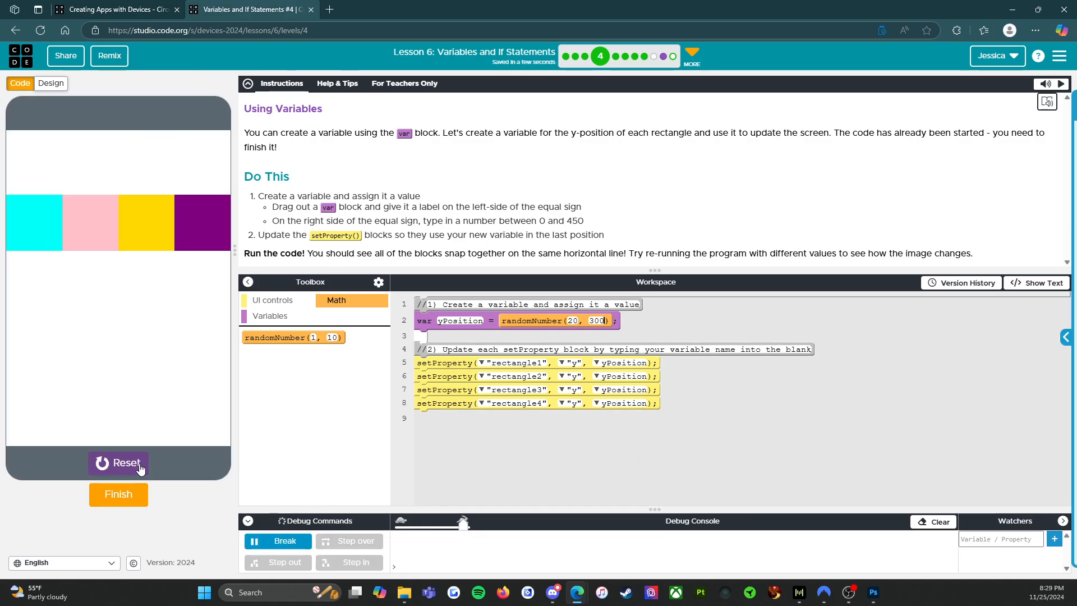
Step: Reset and rerun several more times, the rectangle row landing at a different random height each run
click(118, 463)
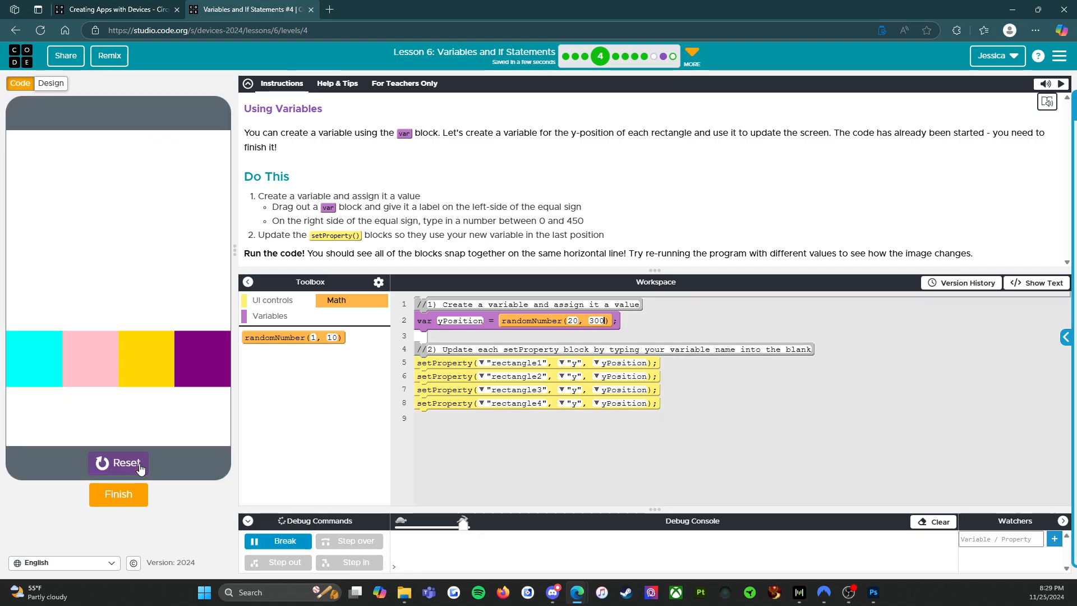
click(118, 462)
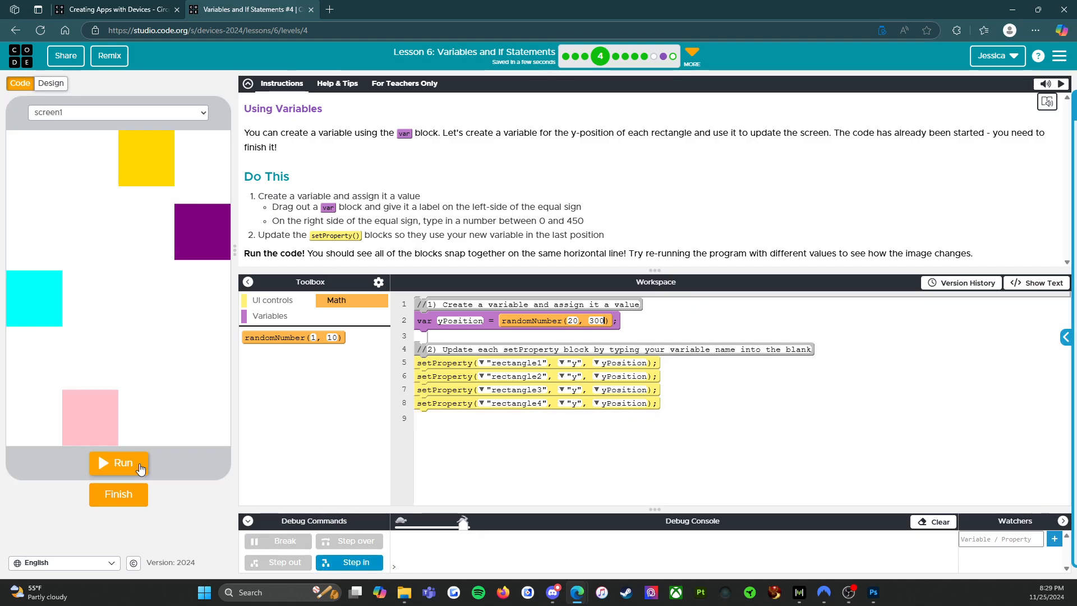
mouse_move(541, 323)
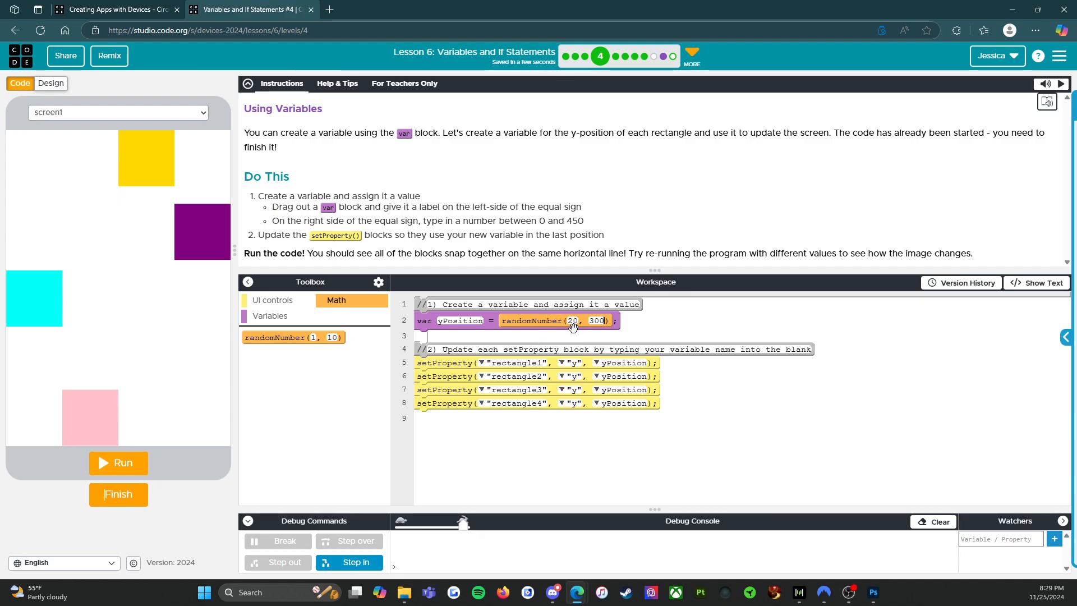
click(118, 463)
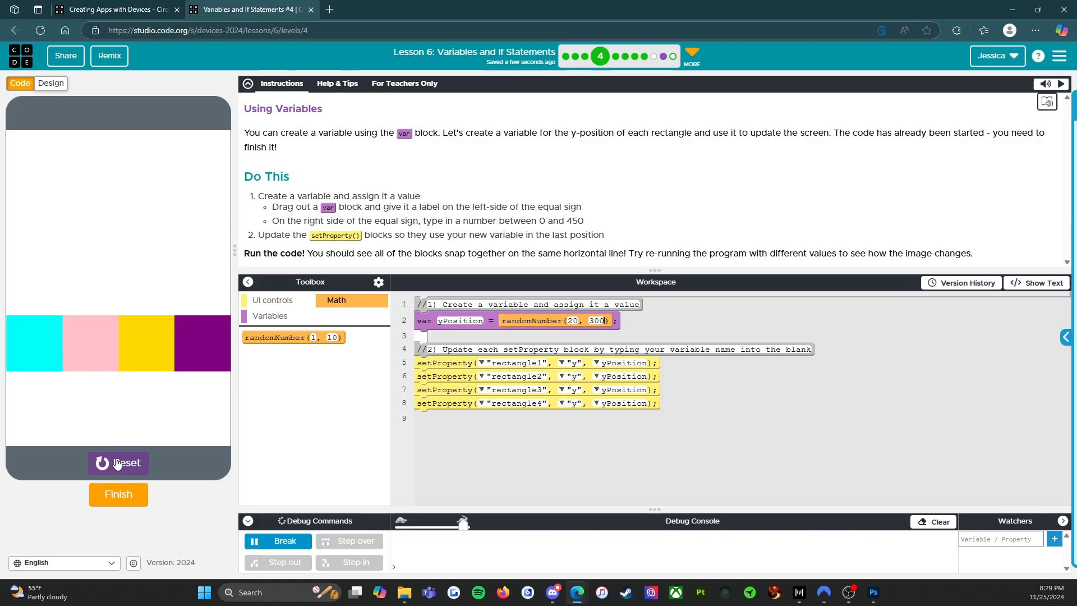
mouse_move(146, 328)
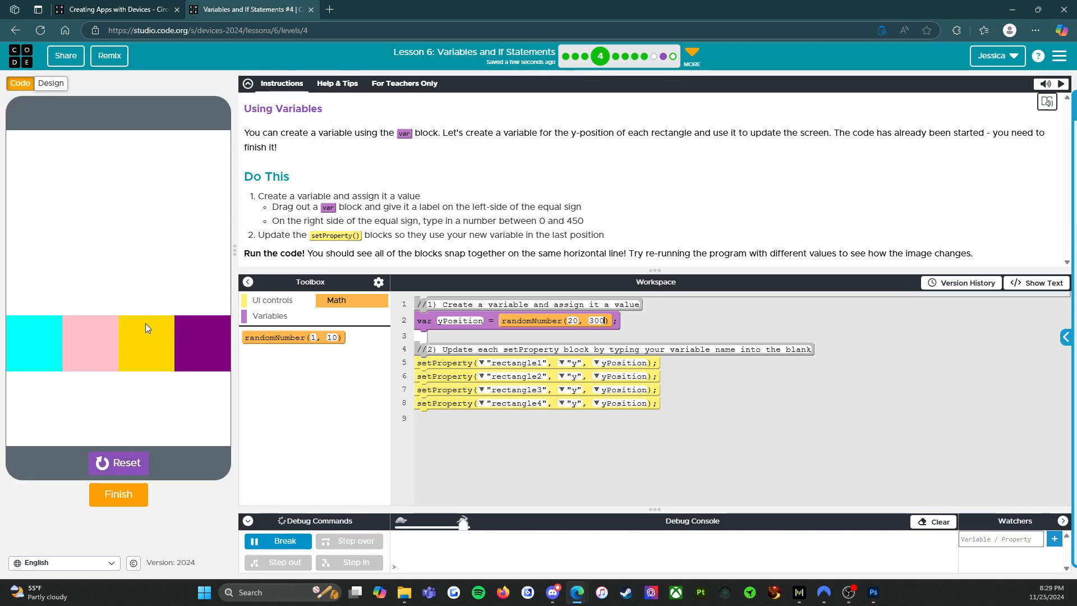
mouse_move(137, 336)
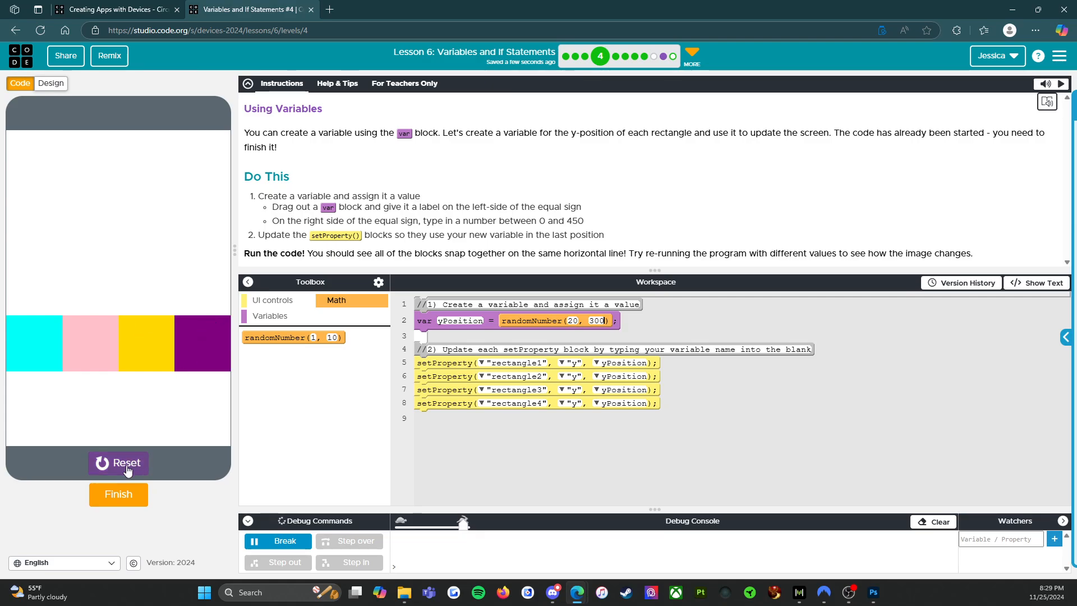
click(118, 462)
text(y)
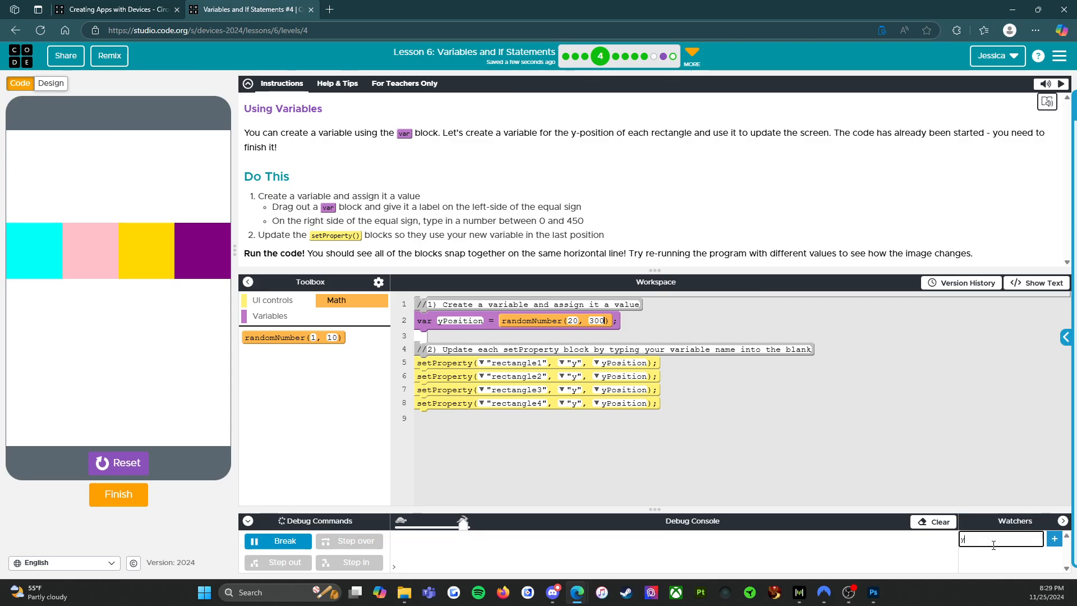
Step: Add yPosition to the Watchers panel and run to see its random value
text(Position)
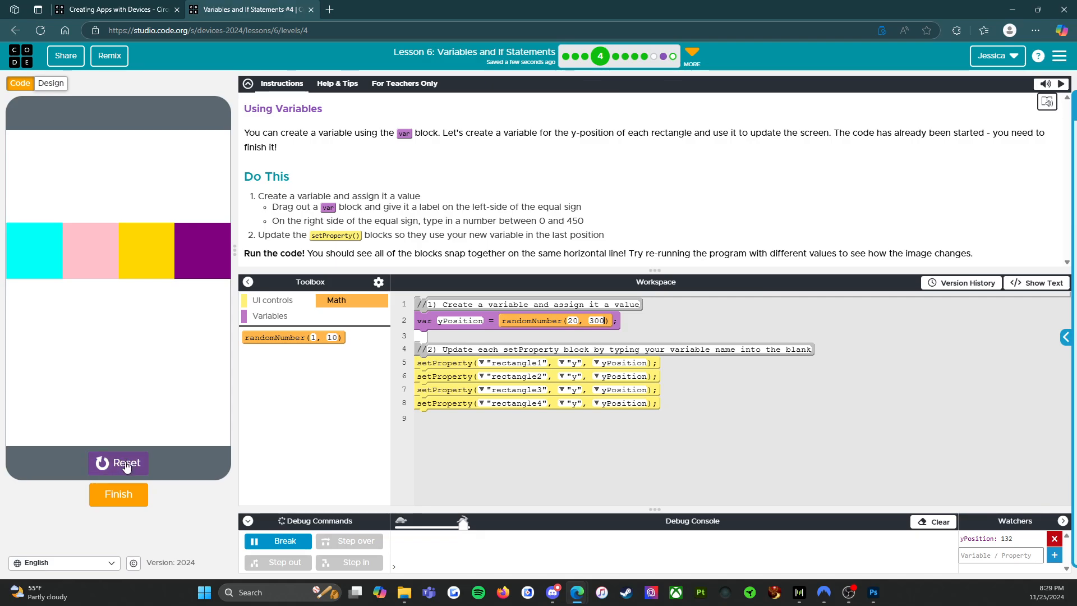
click(118, 462)
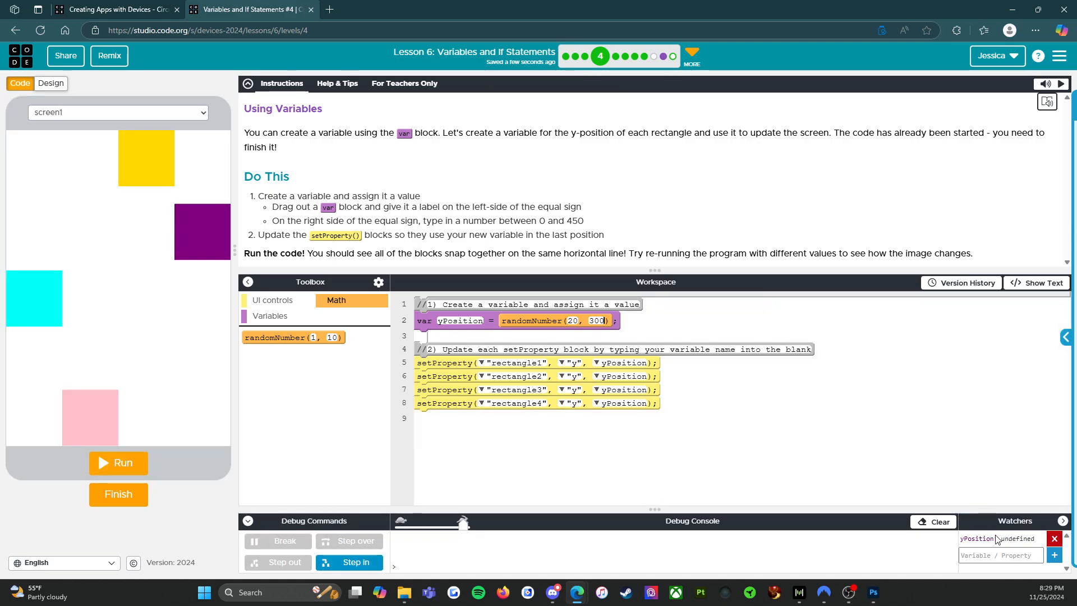
click(117, 462)
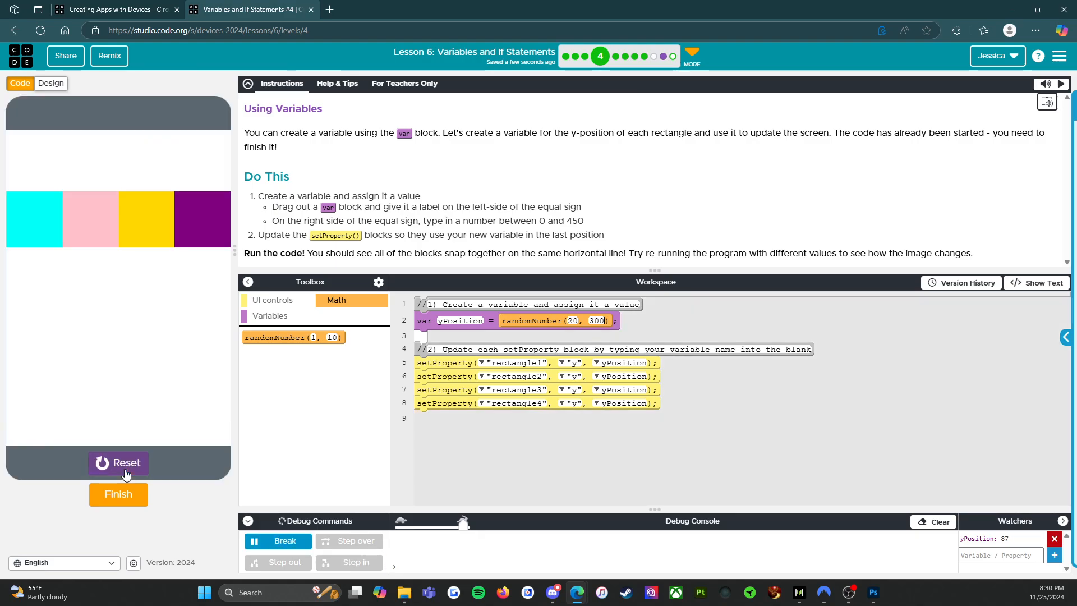
mouse_move(560, 326)
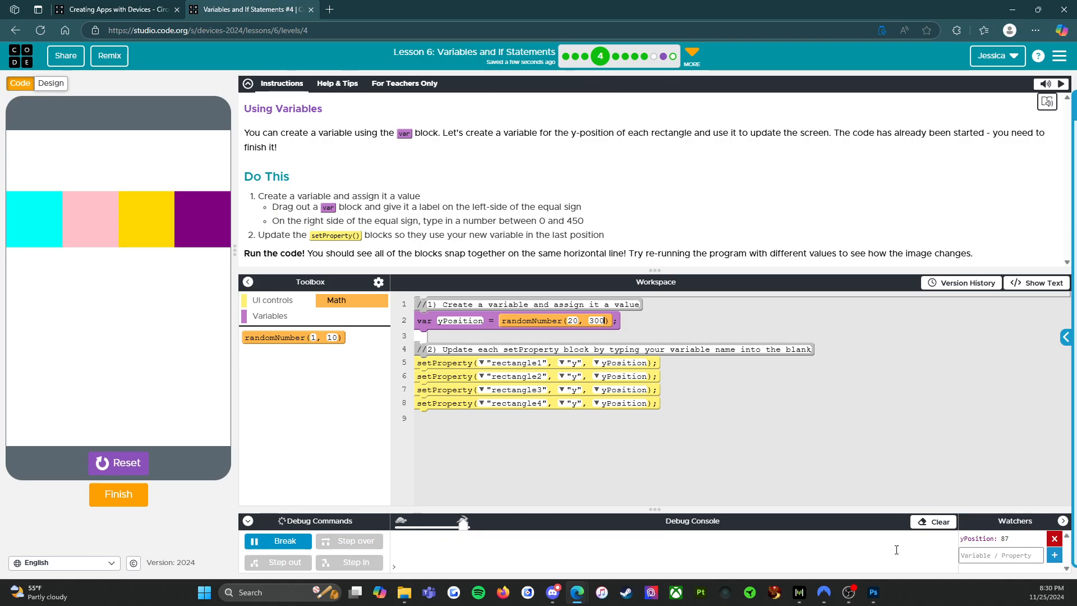
click(117, 463)
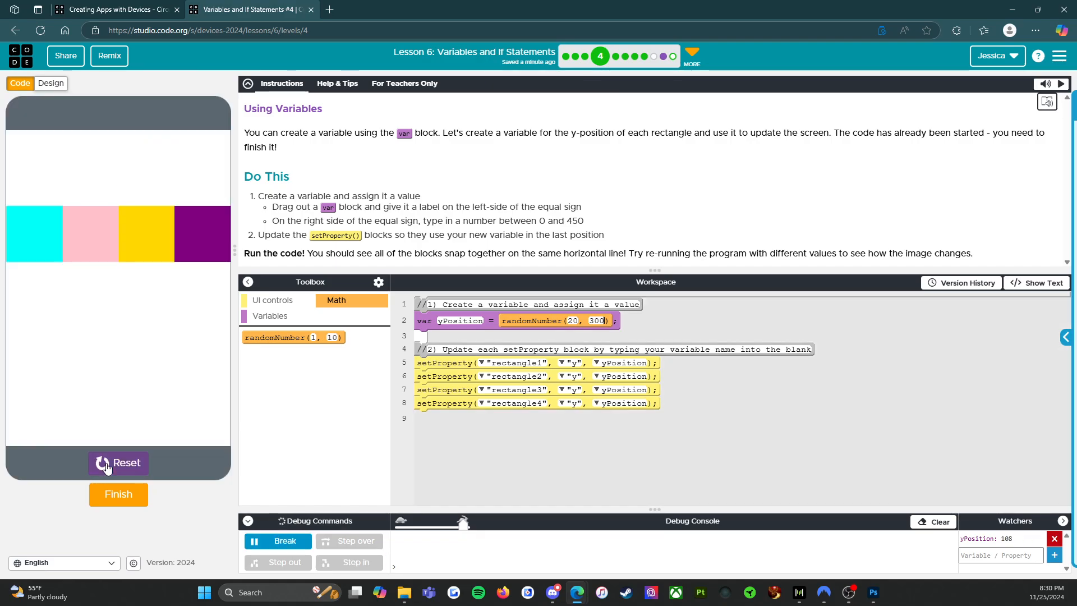
Step: Rerun a few more times watching yPosition change, then mark the level finished
click(118, 462)
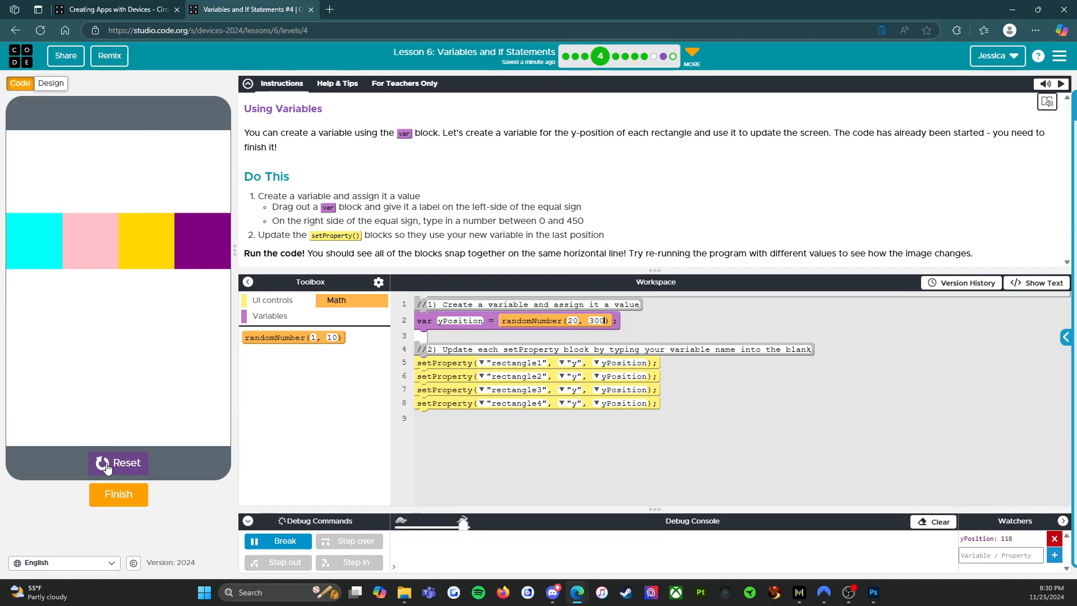
click(118, 462)
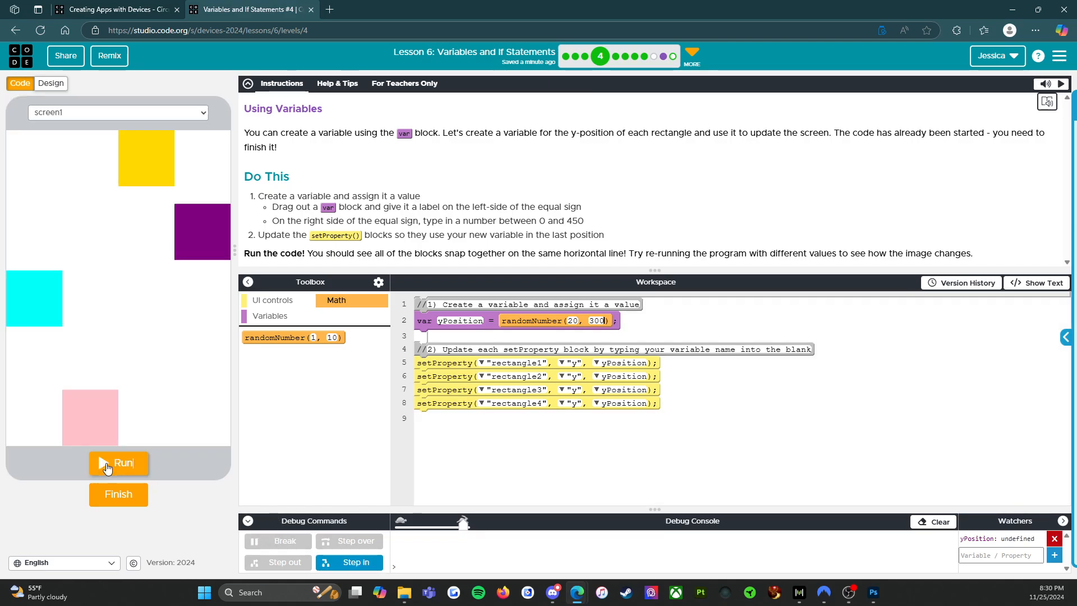
click(118, 462)
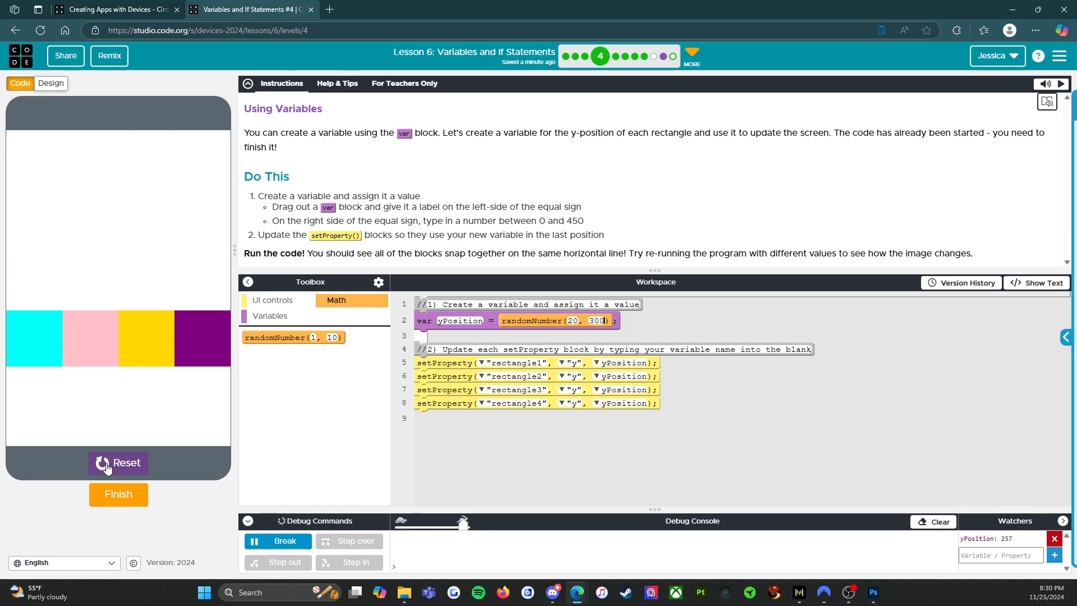
mouse_move(147, 525)
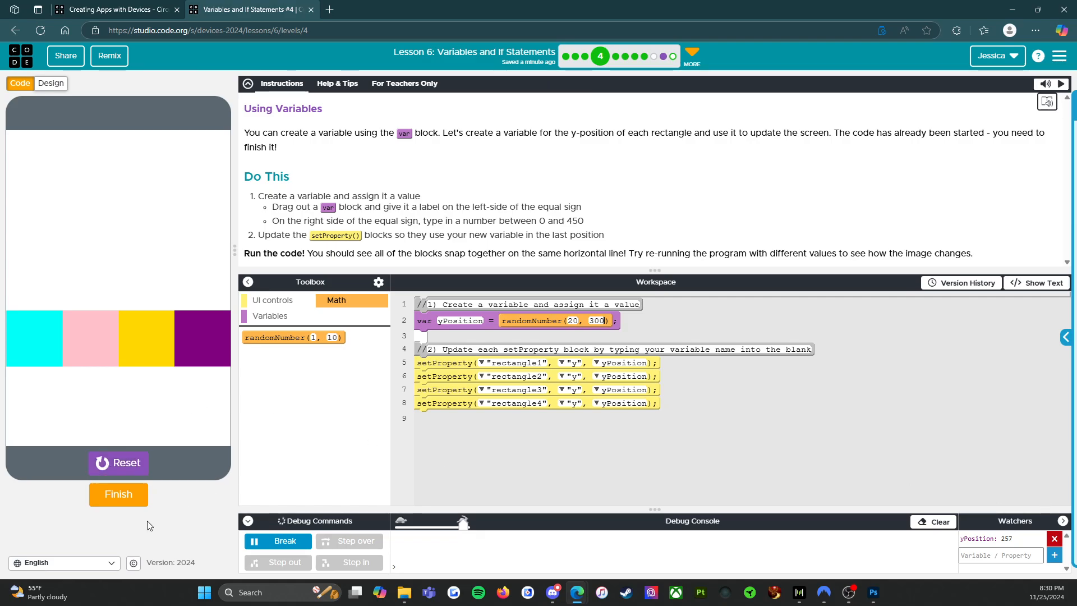
click(118, 494)
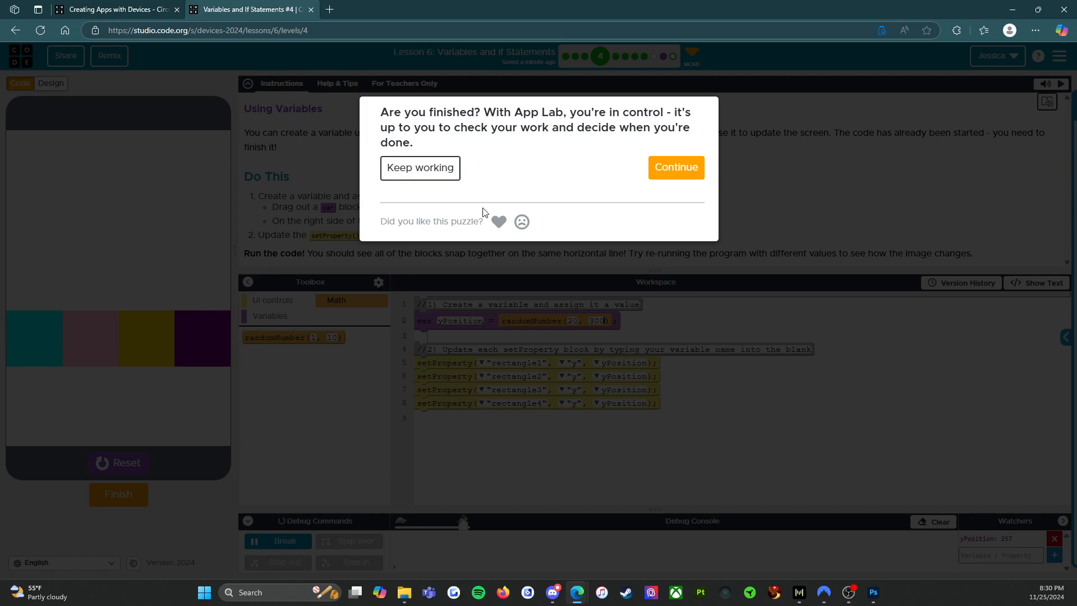
mouse_move(676, 167)
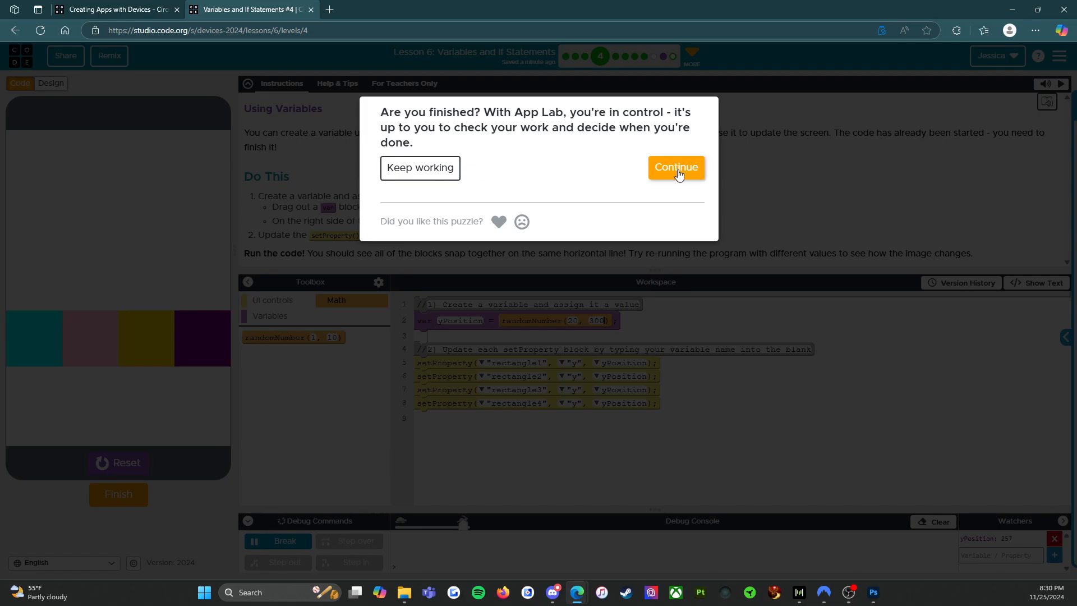